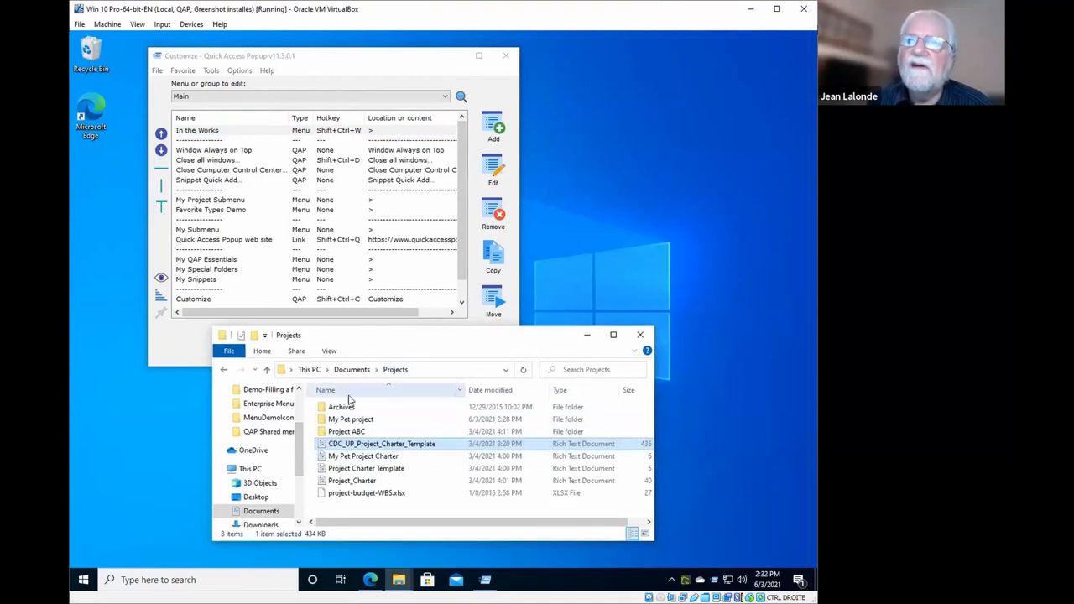
# Open the My Pet project folder inside Projects in File Explorer
pyautogui.doubleClick(352, 419)
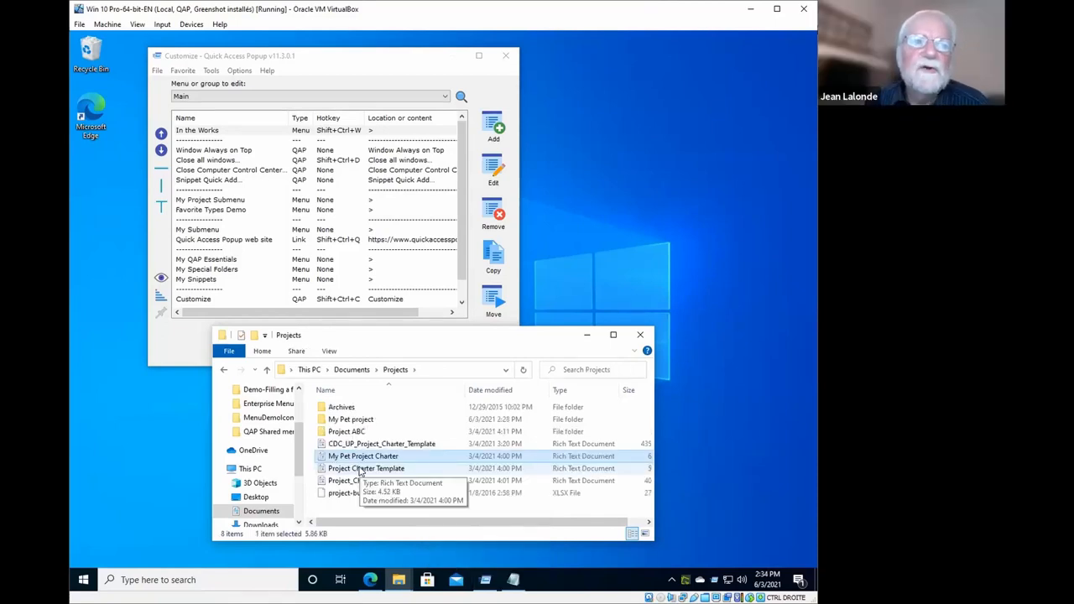
pyautogui.moveTo(395, 433)
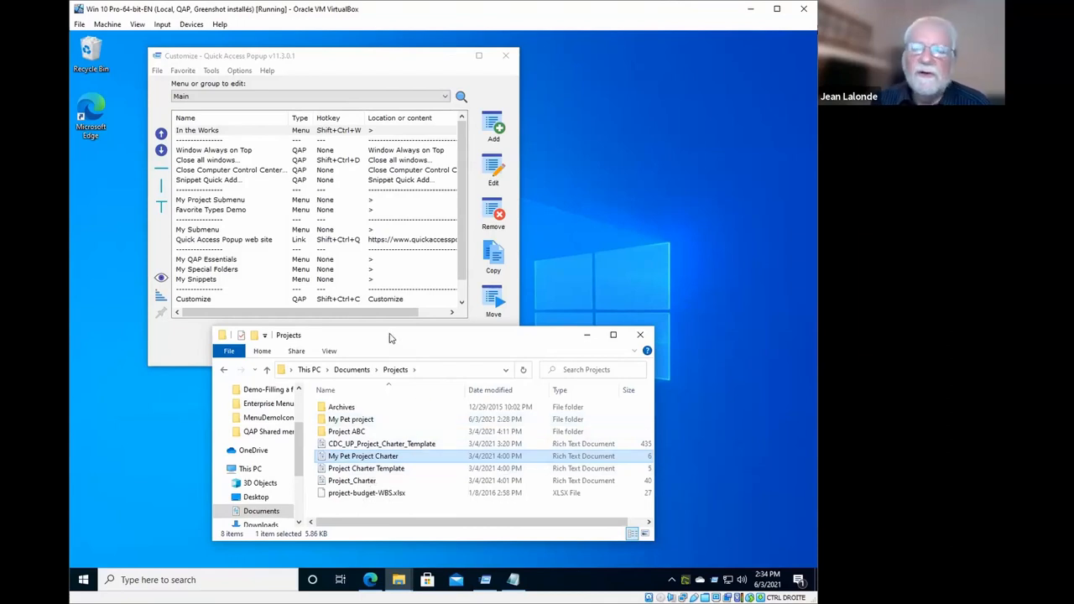
pyautogui.moveTo(338, 338)
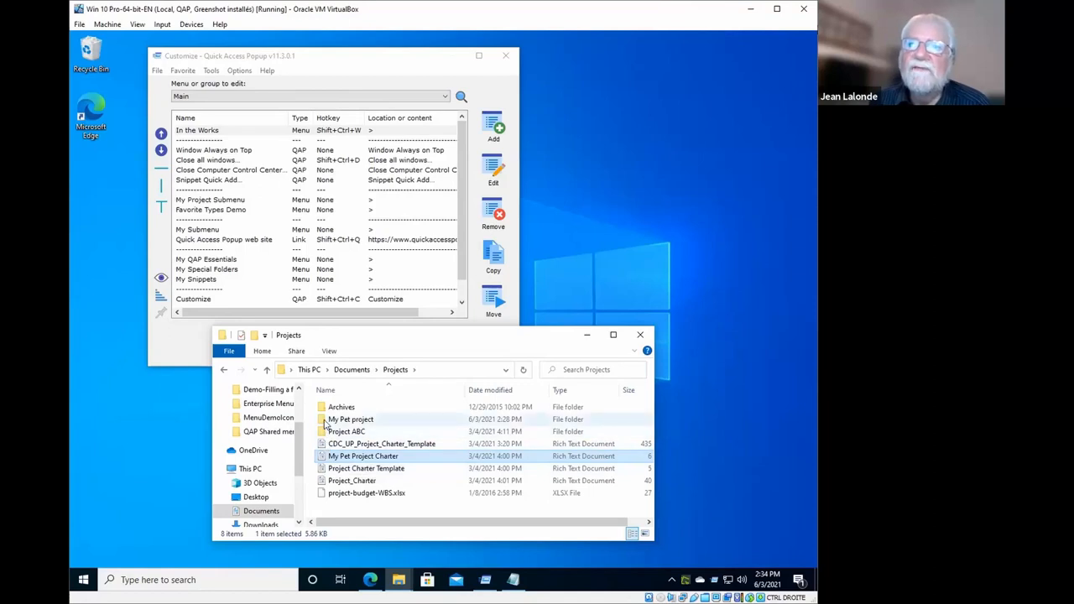
pyautogui.doubleClick(350, 419)
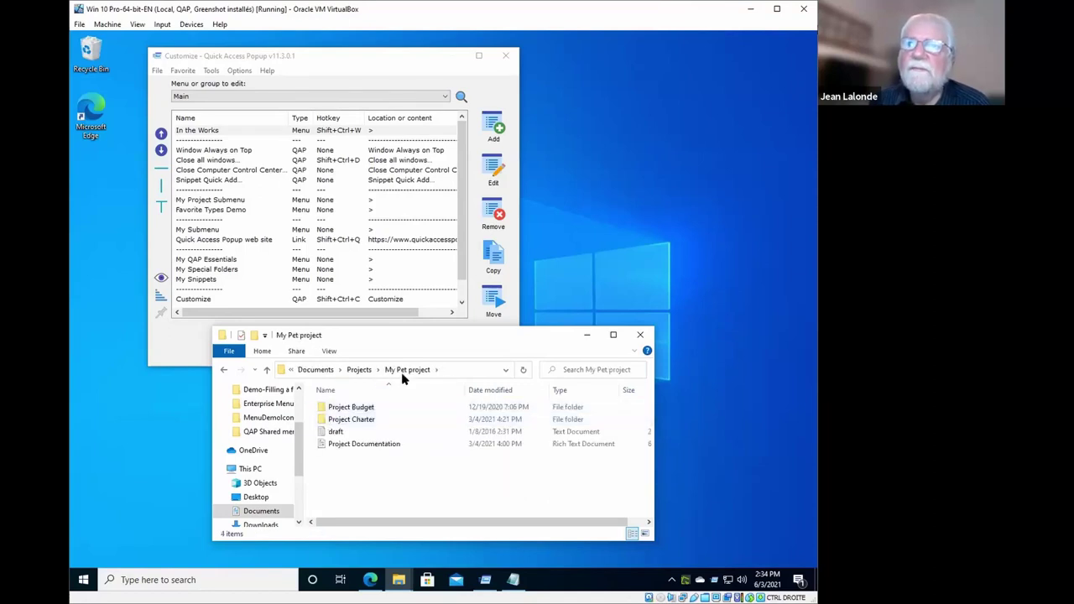
pyautogui.moveTo(381, 343)
pyautogui.write('This is something I need to save...')
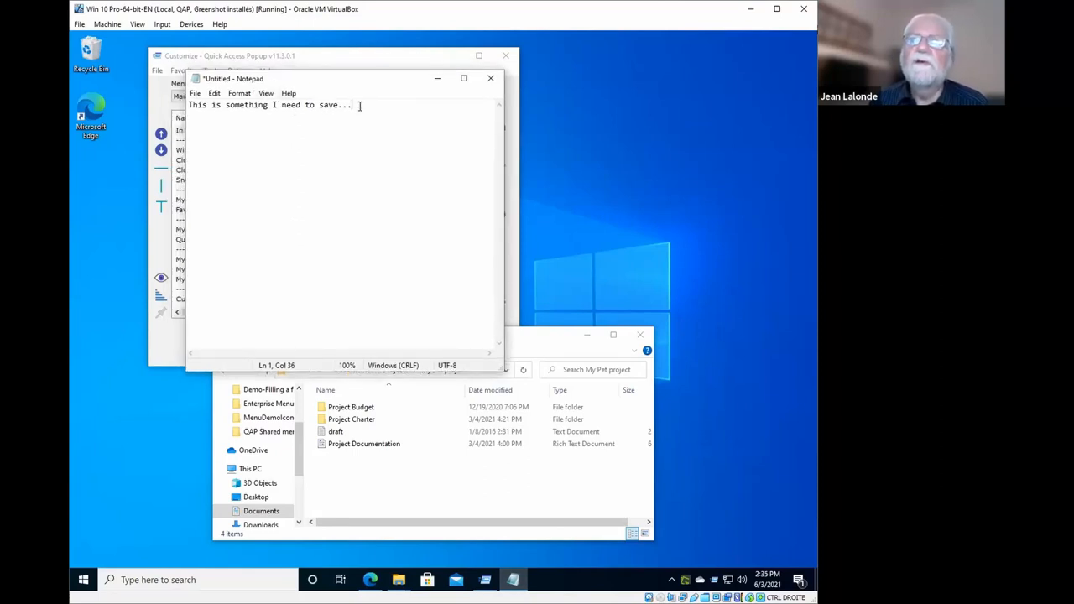
# Open Notepad's Save As dialog for the unsaved note from the File menu
pyautogui.click(196, 93)
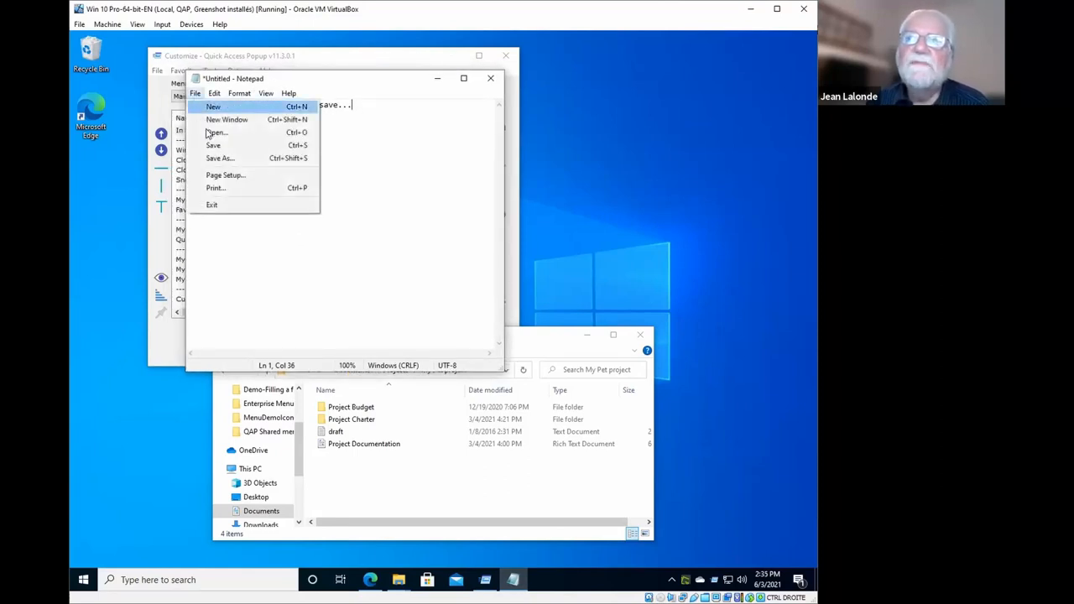
pyautogui.click(428, 234)
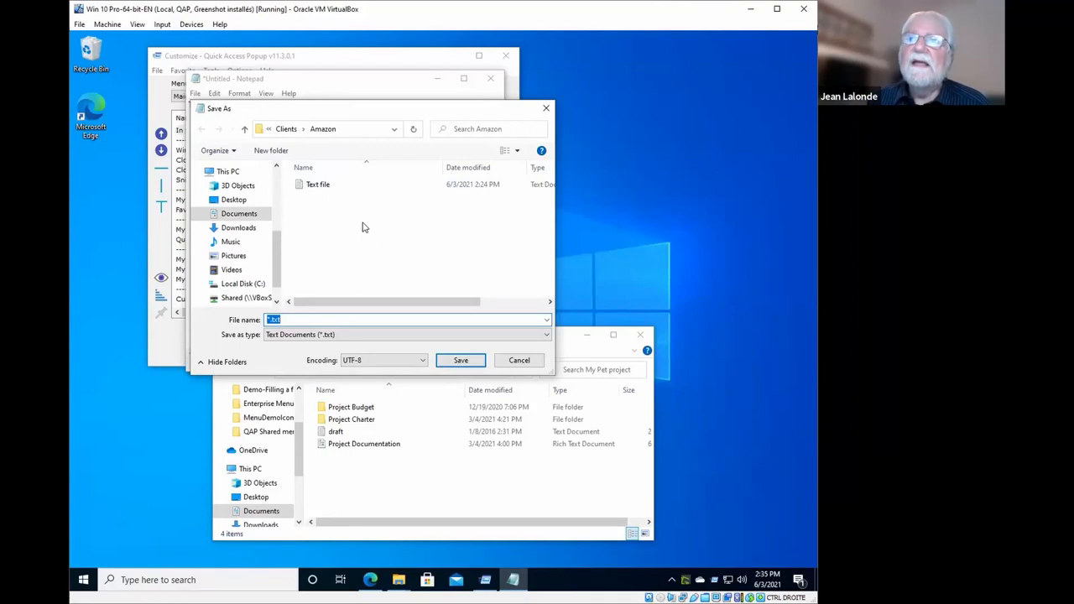
pyautogui.moveTo(352, 220)
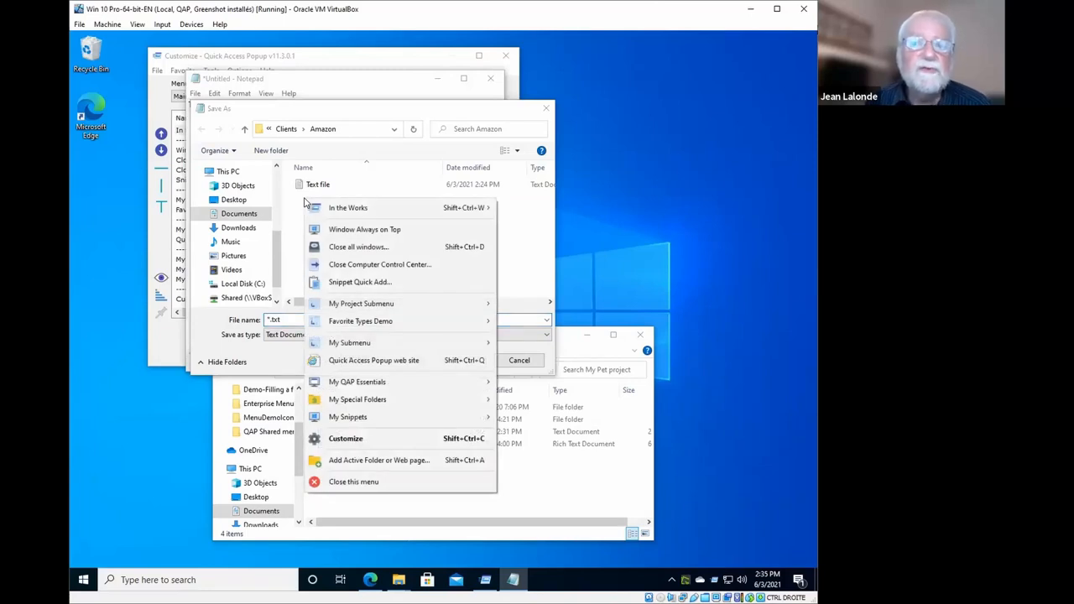
pyautogui.moveTo(347, 207)
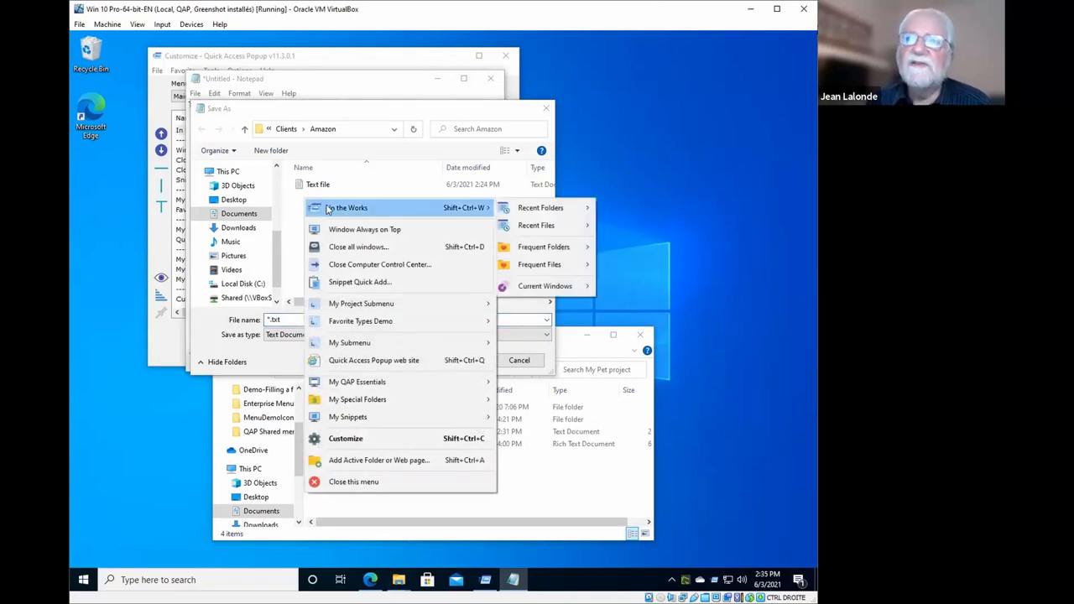
pyautogui.moveTo(361, 303)
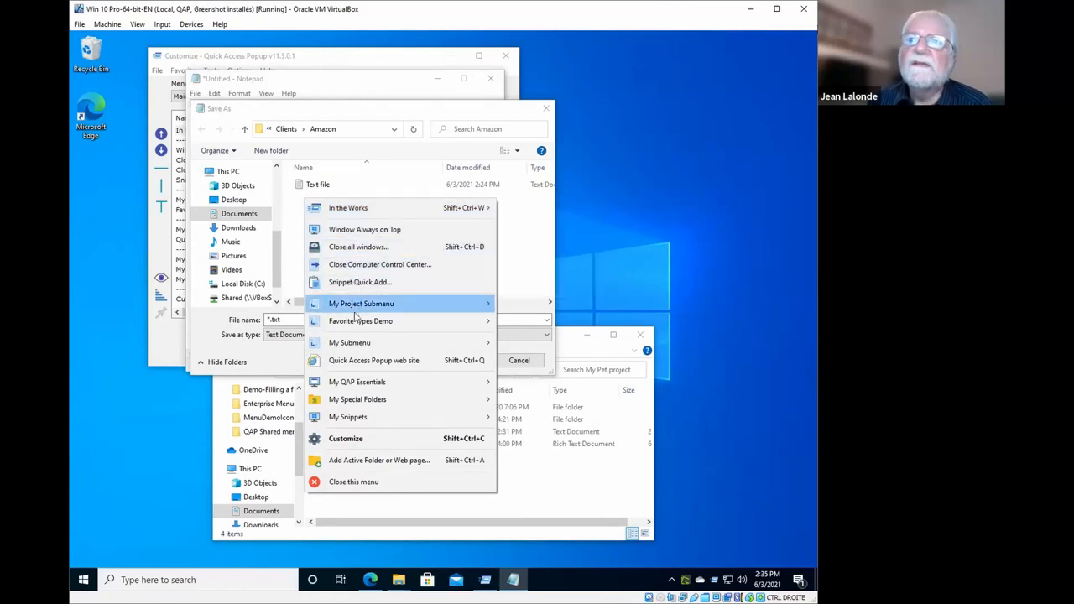
pyautogui.moveTo(357, 382)
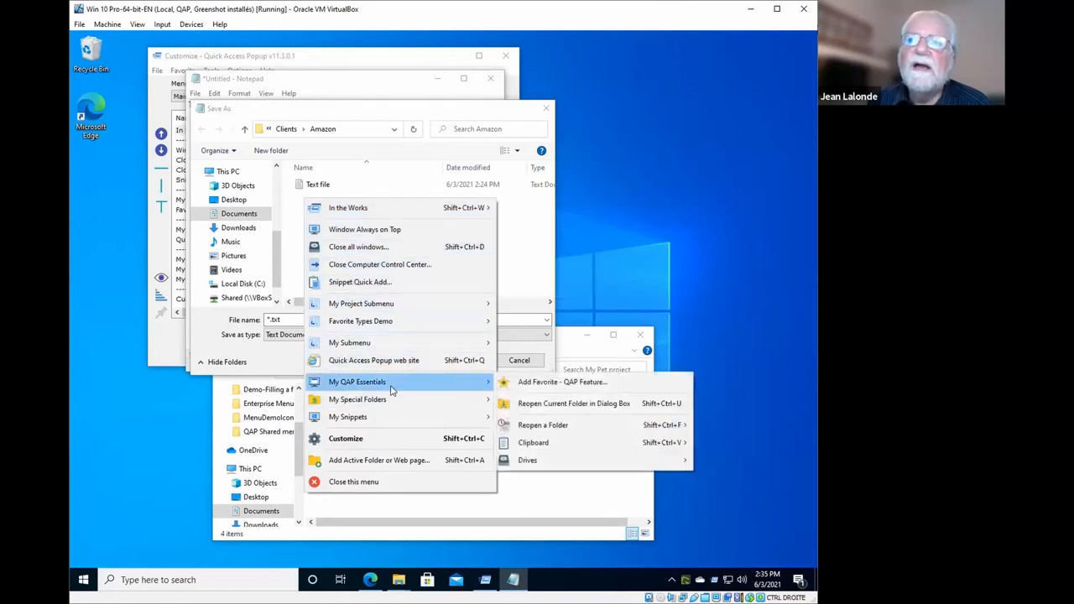
pyautogui.moveTo(575, 403)
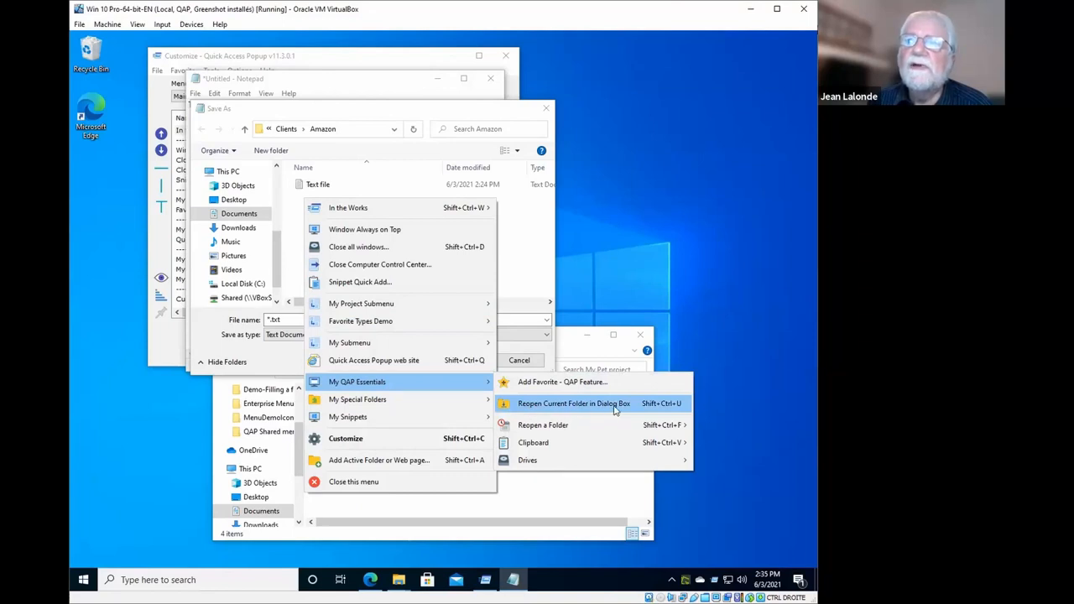
pyautogui.moveTo(666, 408)
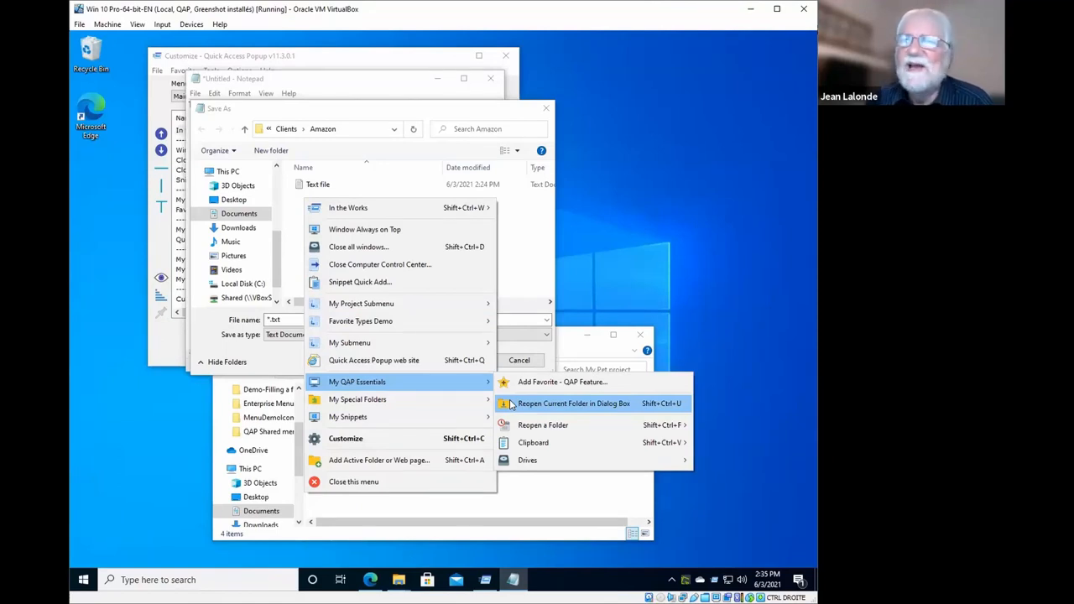
pyautogui.moveTo(528, 406)
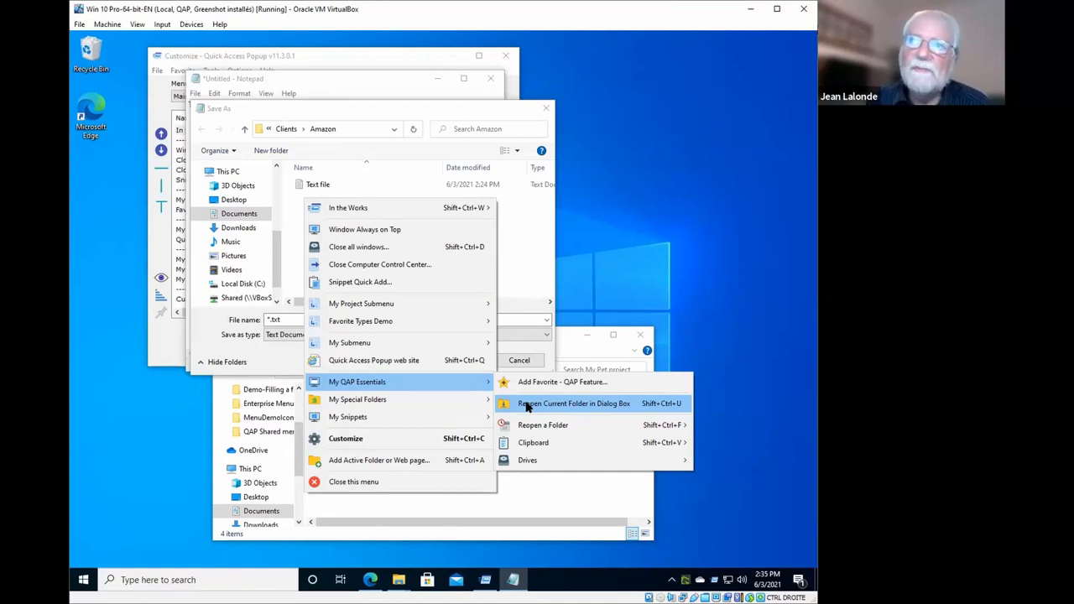
# Use Reopen Current Folder in Dialog Box to point Save As at My Pet project
pyautogui.click(573, 403)
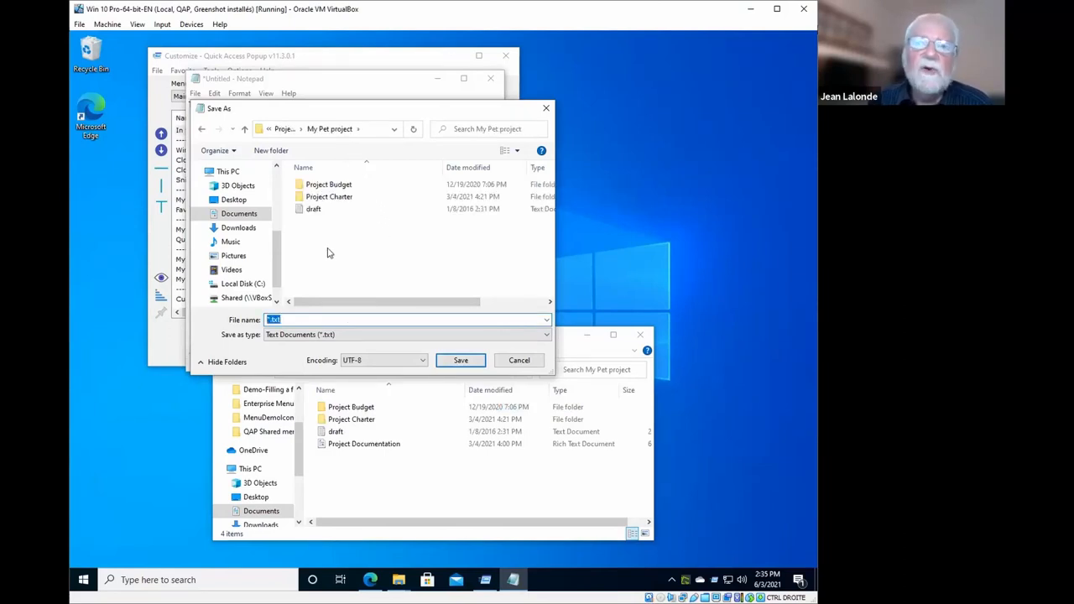
# Save the note as 'new file' in the My Pet project folder
pyautogui.click(544, 320)
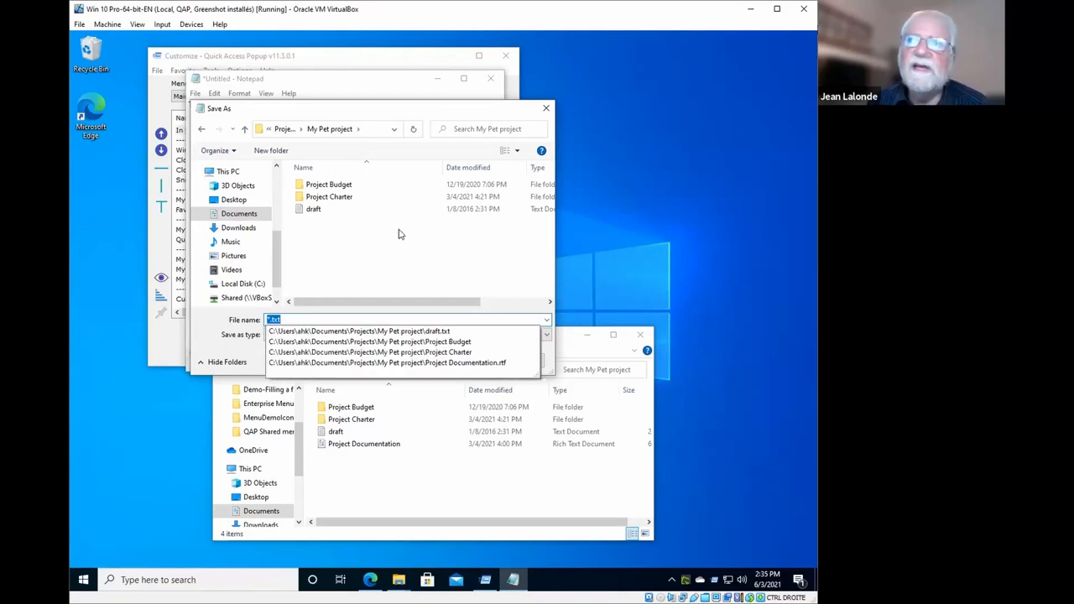
pyautogui.moveTo(351, 138)
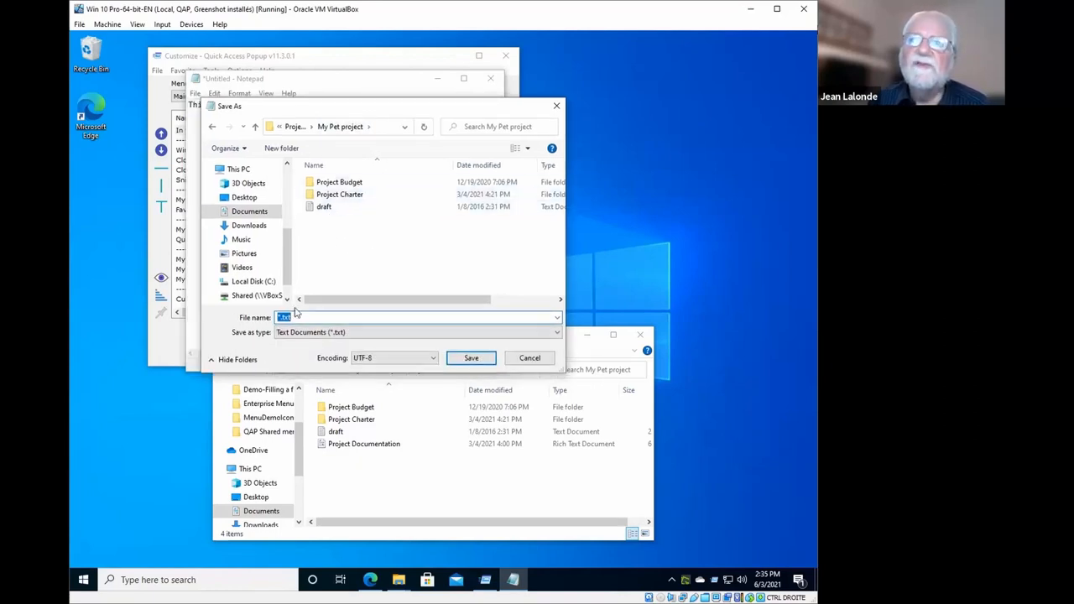
pyautogui.write('new f')
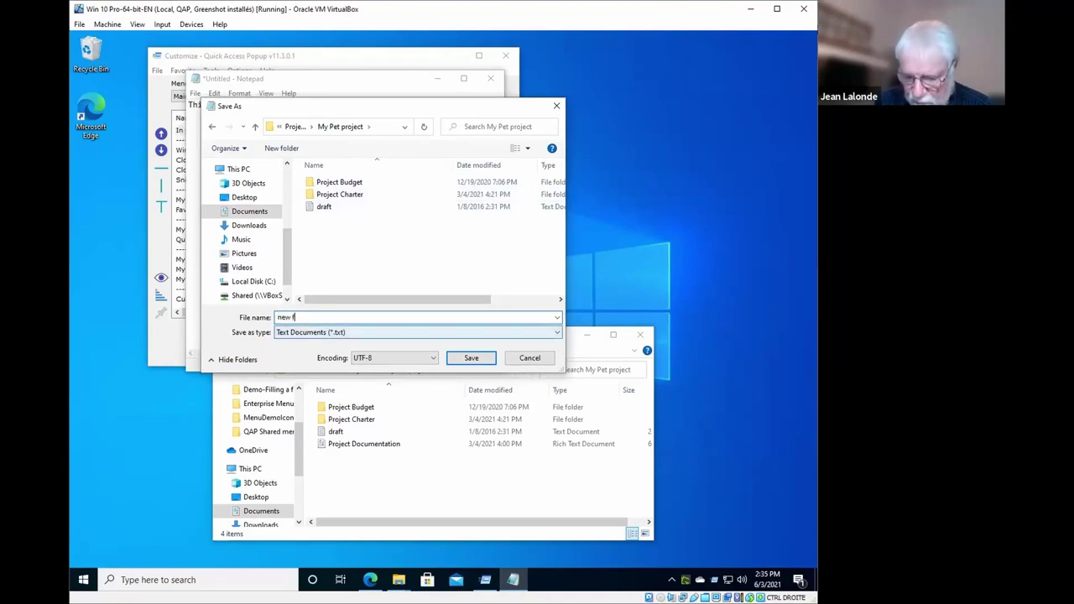
pyautogui.click(471, 358)
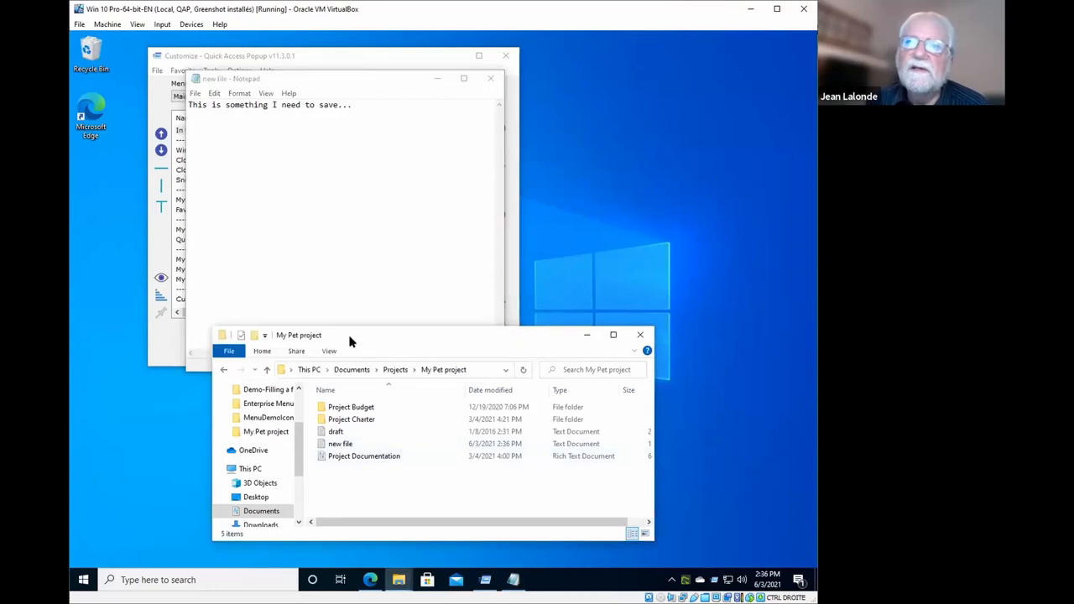
pyautogui.moveTo(403, 337)
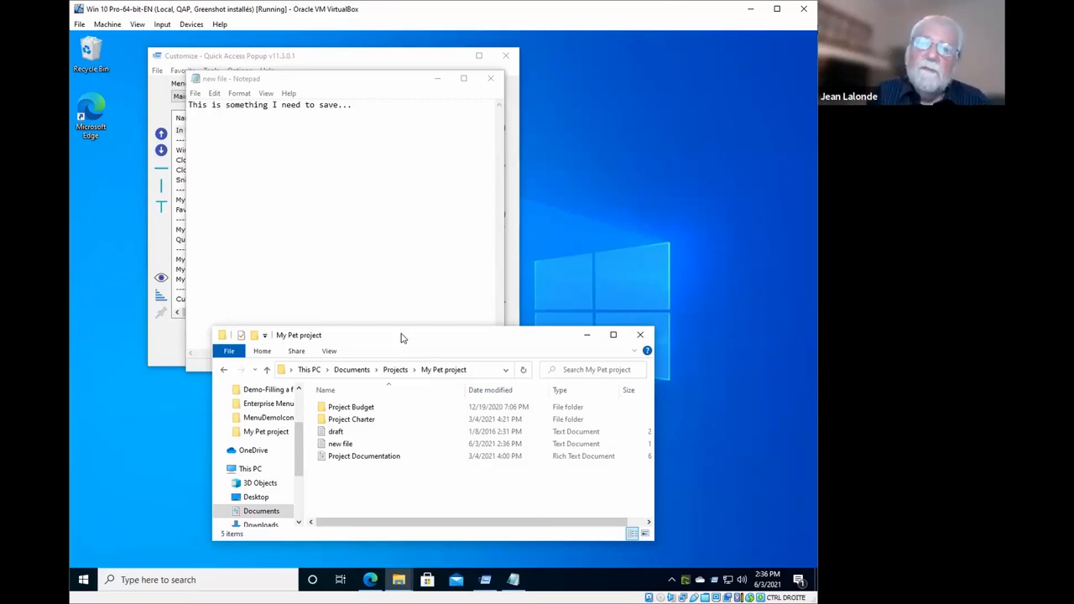
pyautogui.moveTo(351, 526)
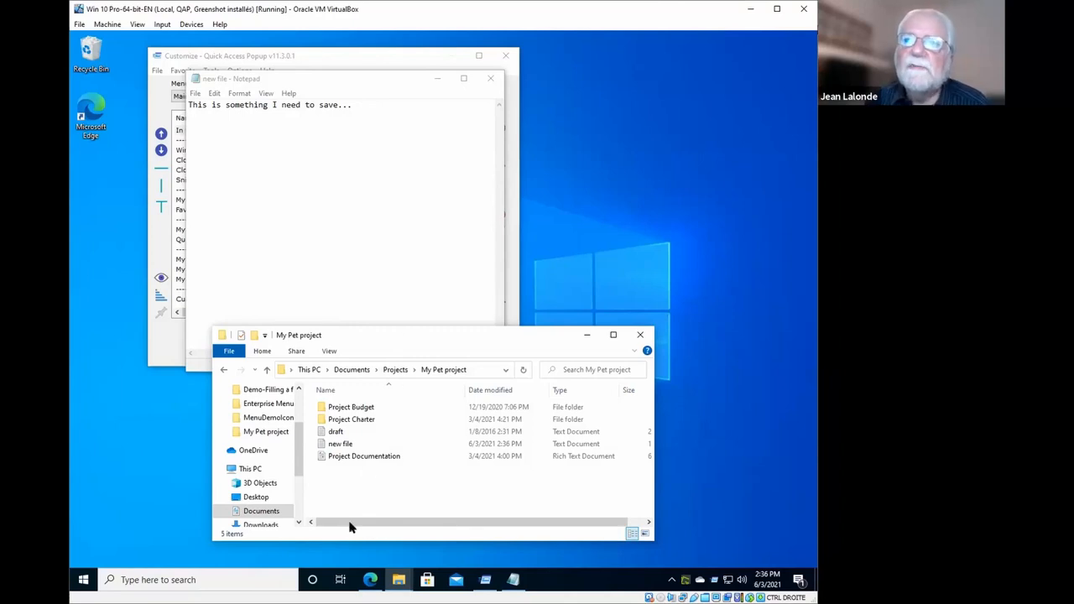
pyautogui.click(327, 78)
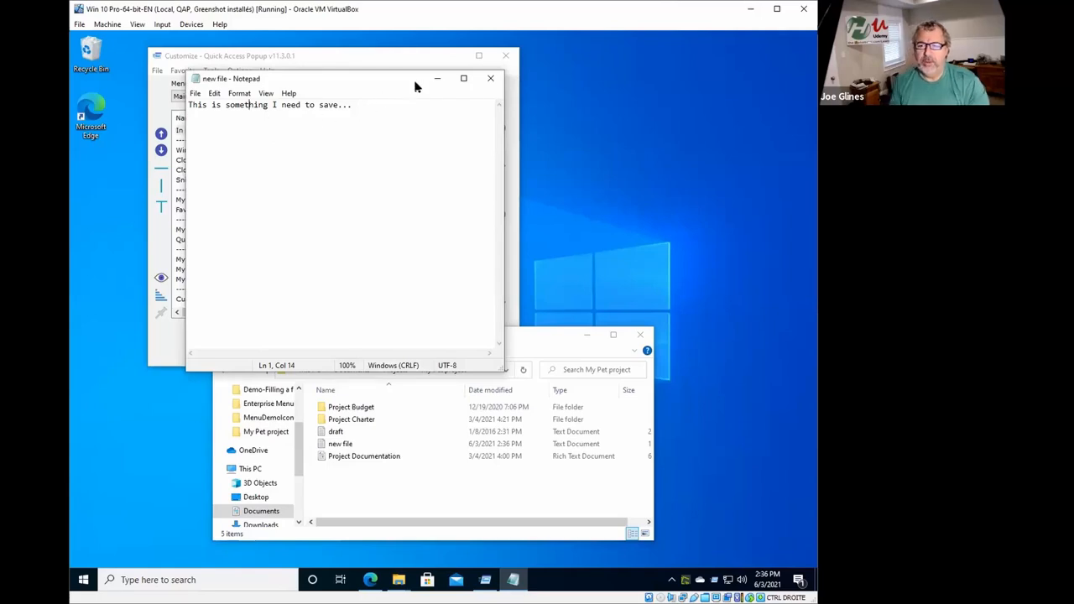
pyautogui.moveTo(437, 78)
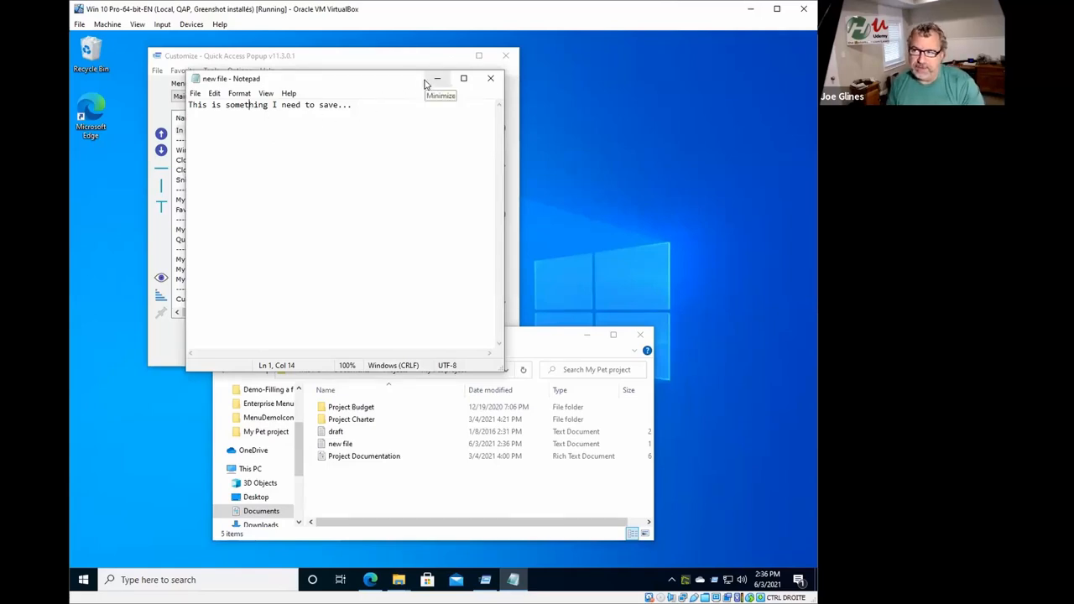
pyautogui.moveTo(272, 162)
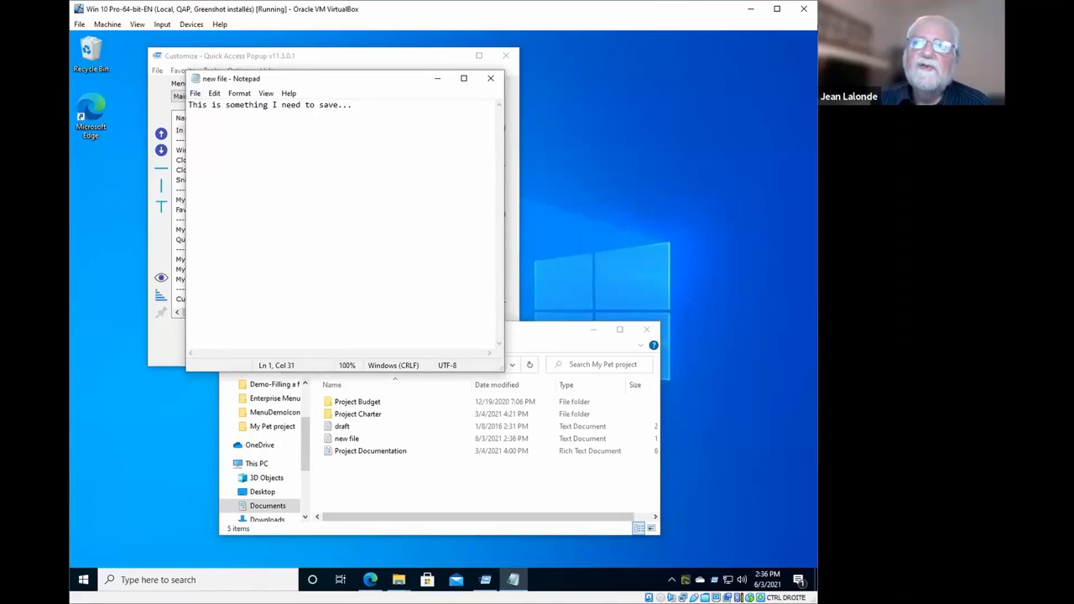
pyautogui.click(195, 93)
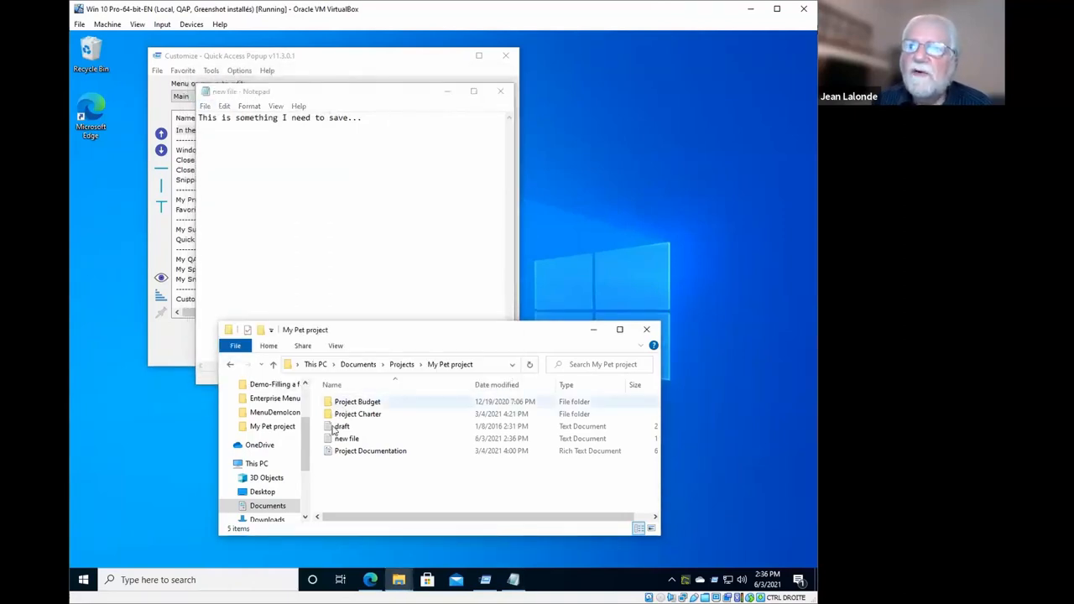
pyautogui.doubleClick(357, 413)
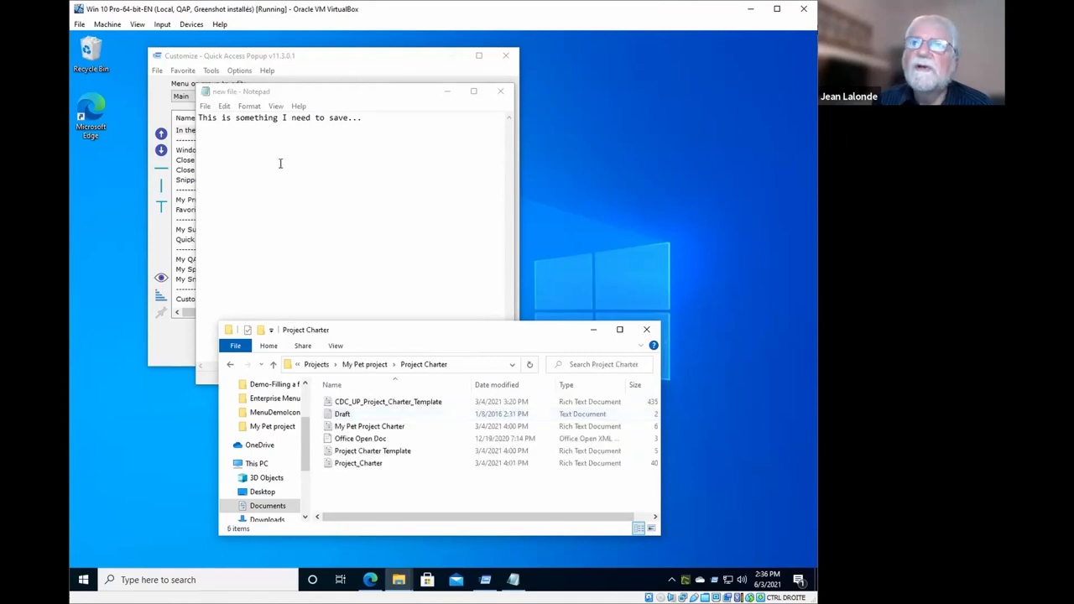
pyautogui.click(204, 106)
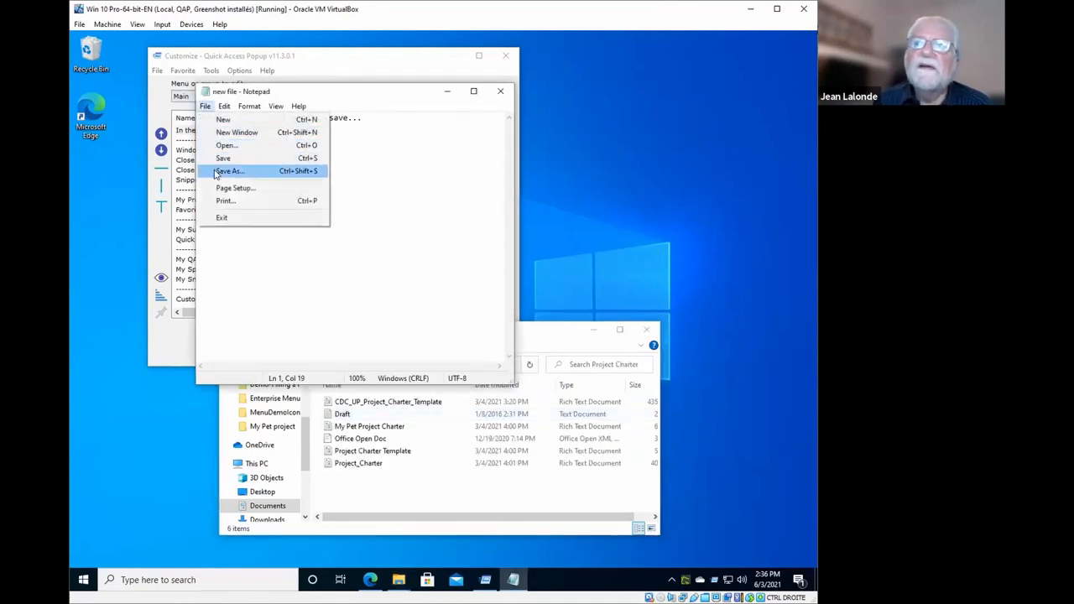
pyautogui.click(228, 172)
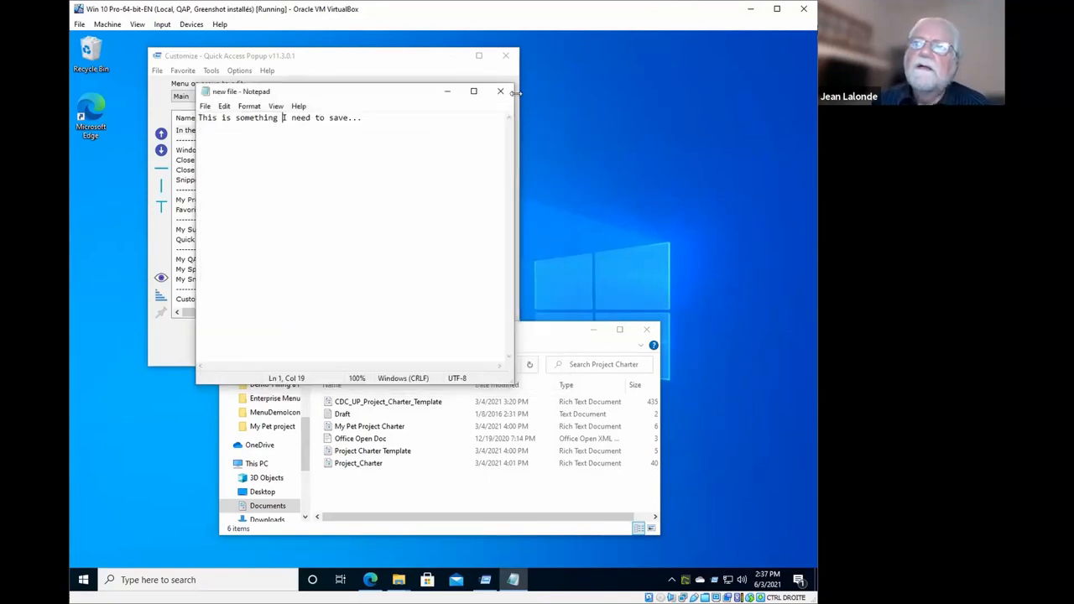
# Close the Notepad note and select, then deselect, the Reopen Current Folder entry
pyautogui.click(501, 91)
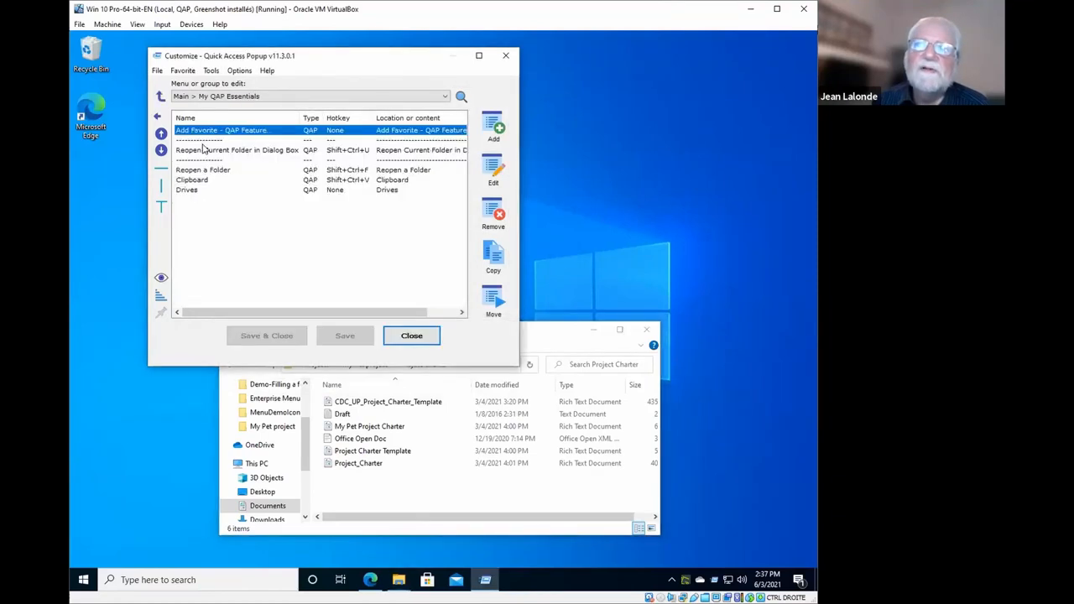
pyautogui.click(237, 149)
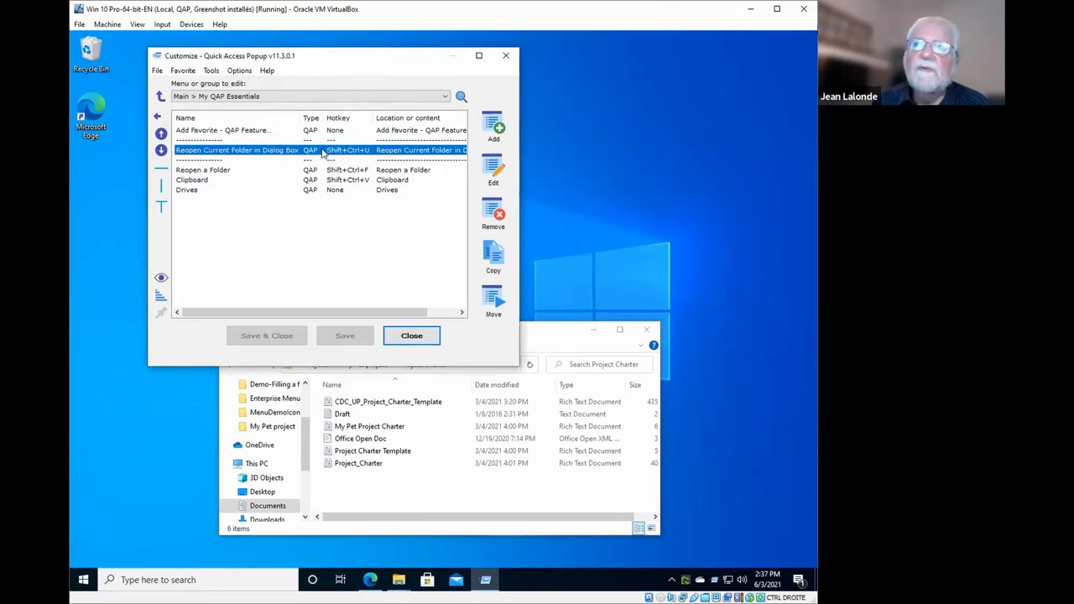
pyautogui.moveTo(281, 159)
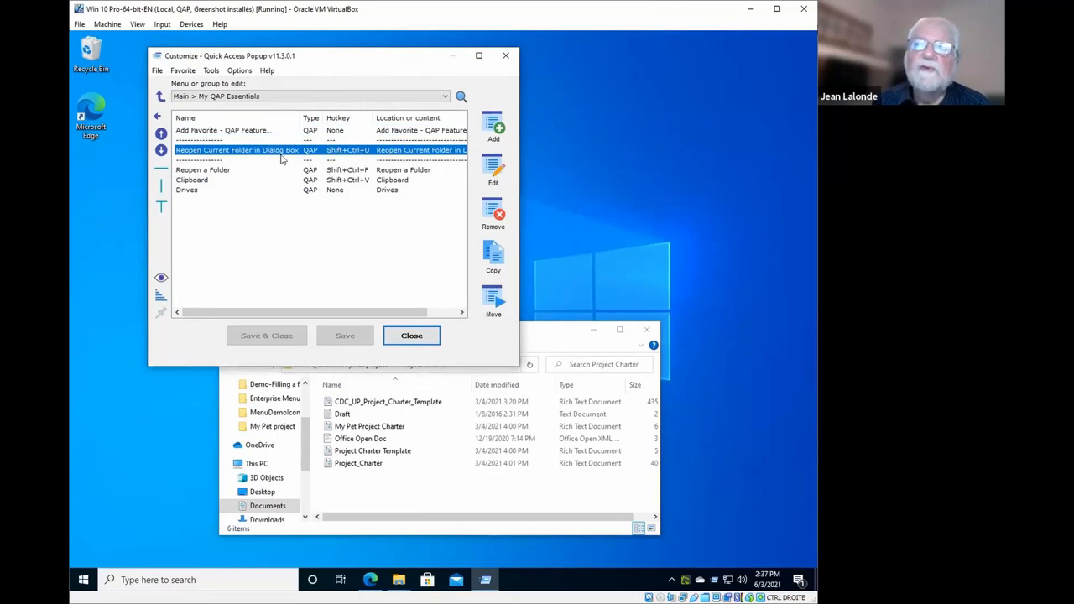
pyautogui.click(202, 210)
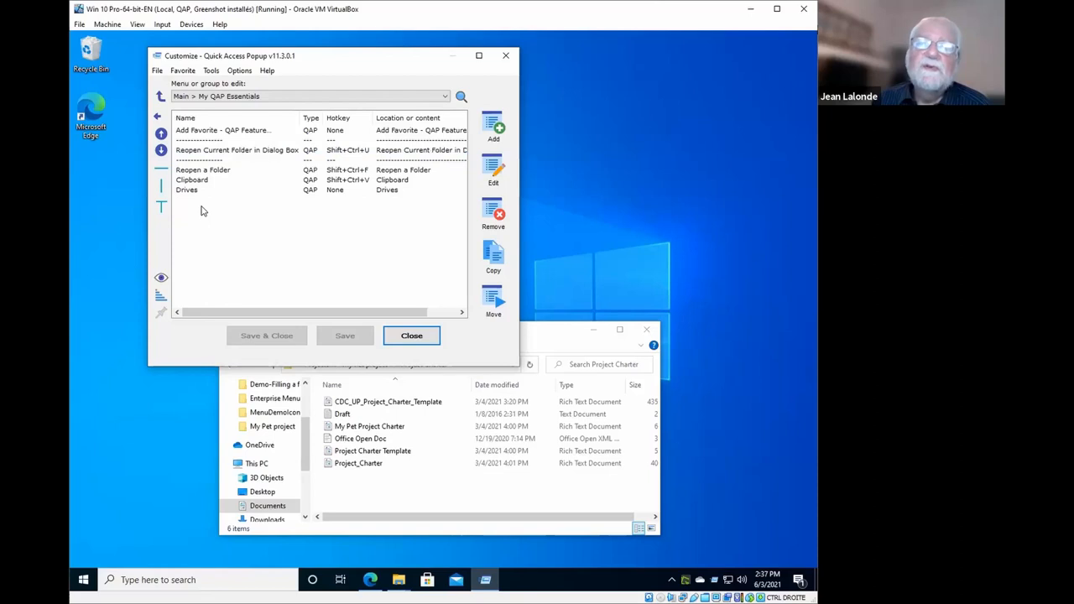
pyautogui.moveTo(482, 136)
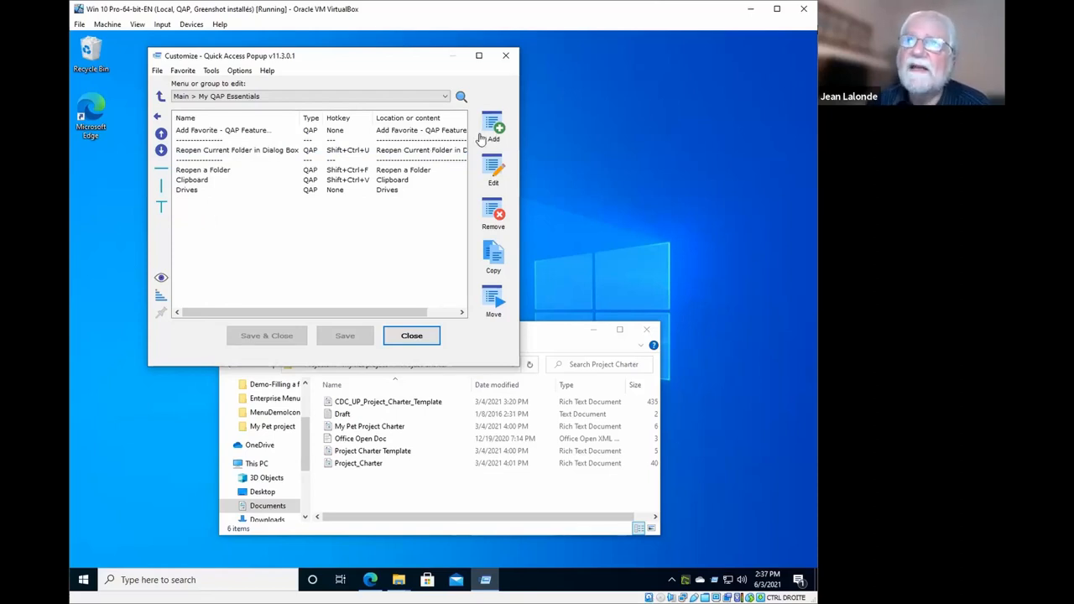
pyautogui.moveTo(300, 223)
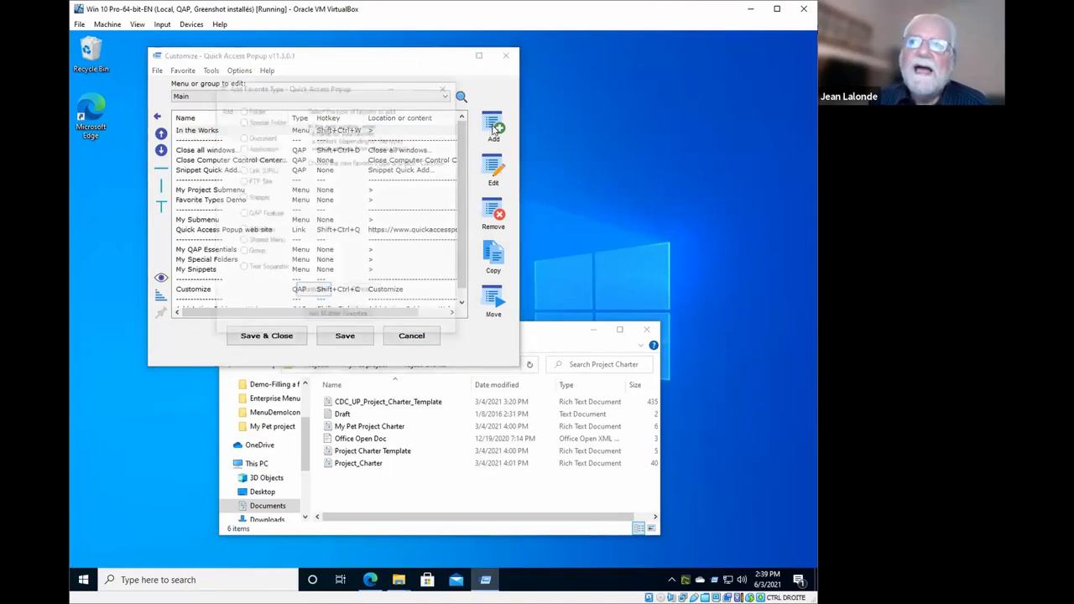
# Add the Window Always on Top QAP Feature as a new main menu favorite
pyautogui.click(493, 126)
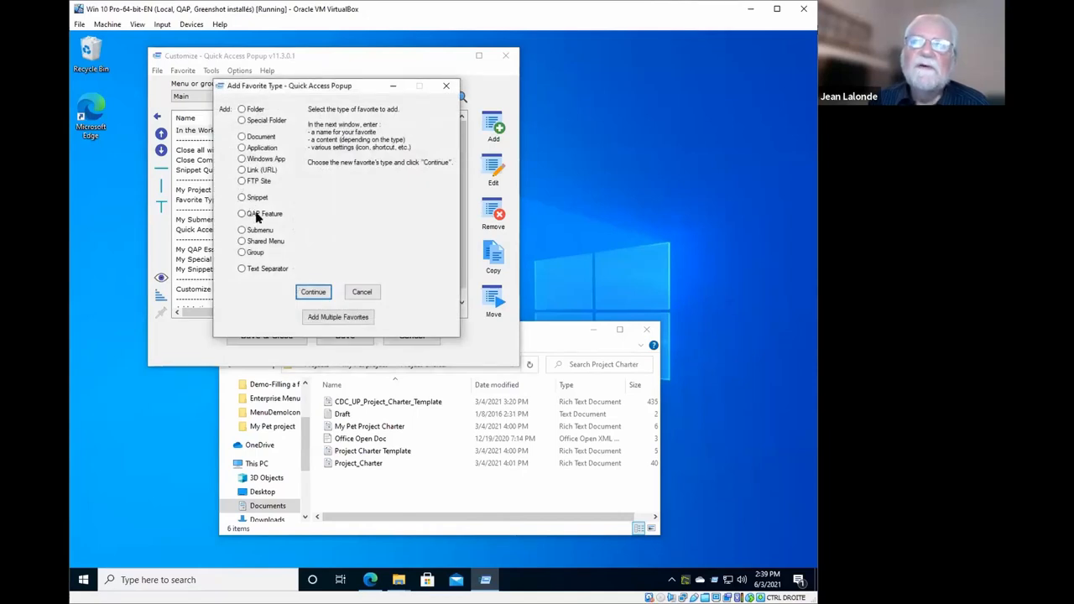
pyautogui.click(242, 213)
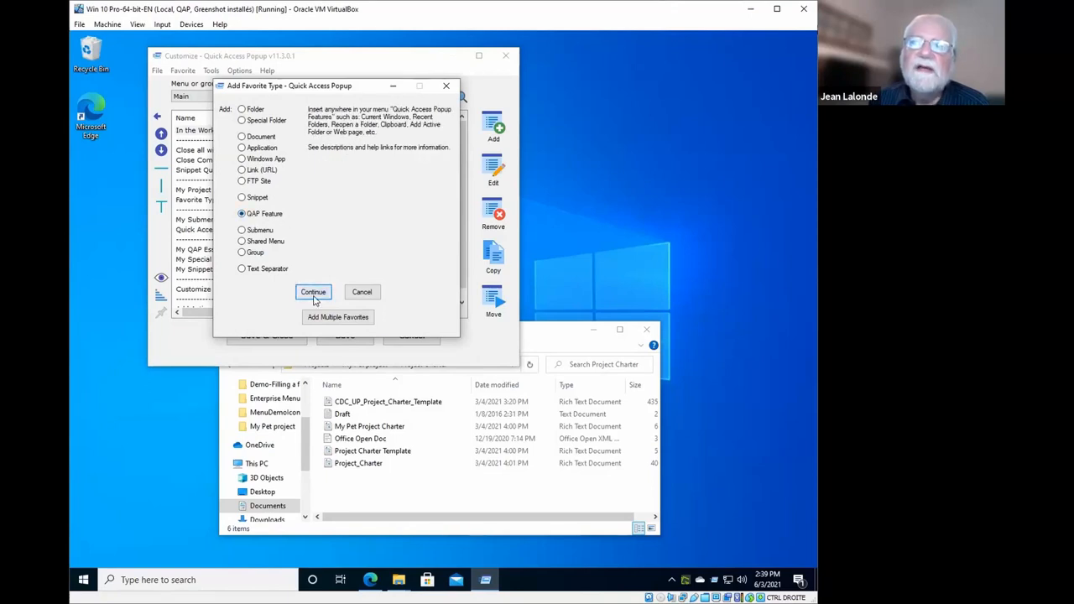
pyautogui.click(313, 292)
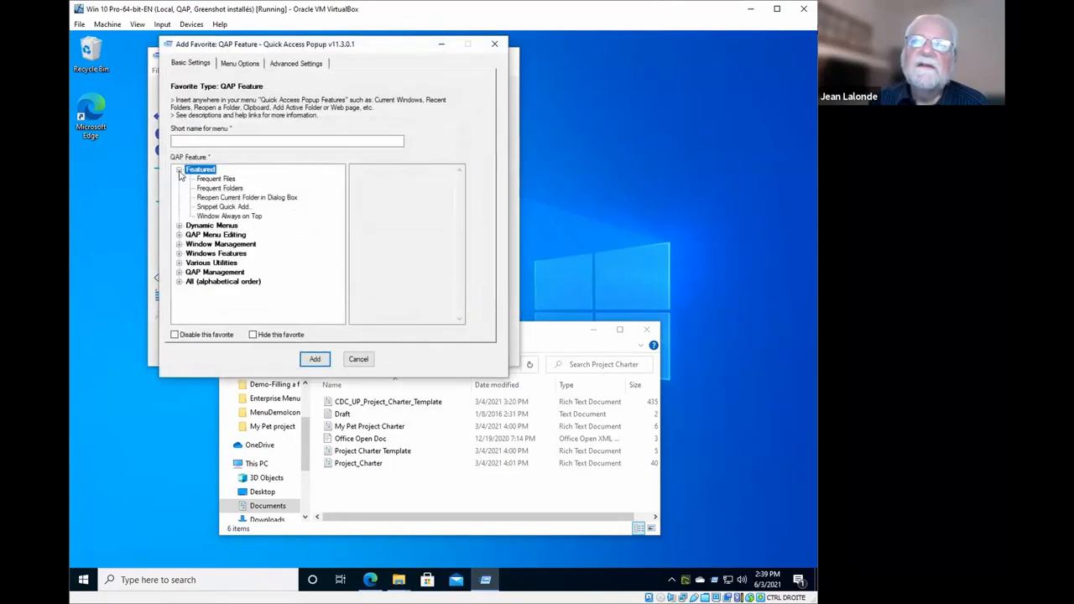
pyautogui.click(179, 169)
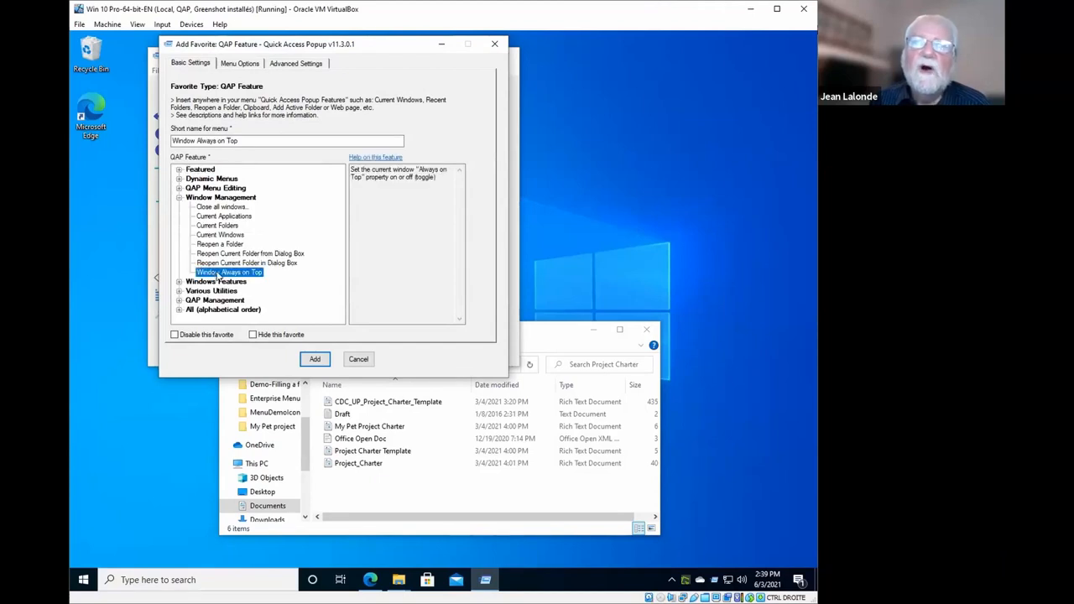
pyautogui.moveTo(243, 272)
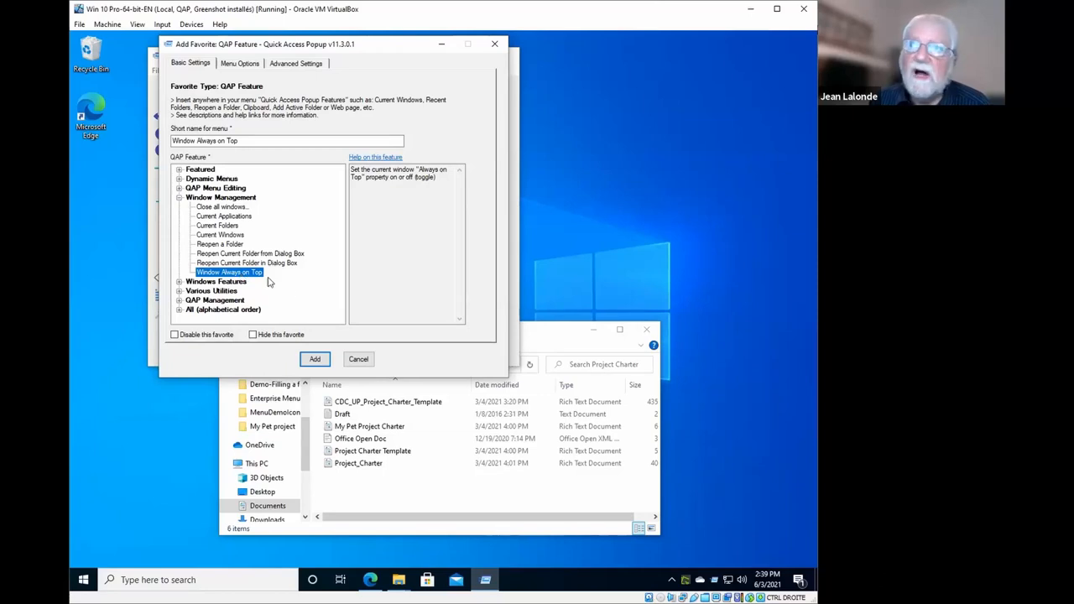
pyautogui.click(315, 358)
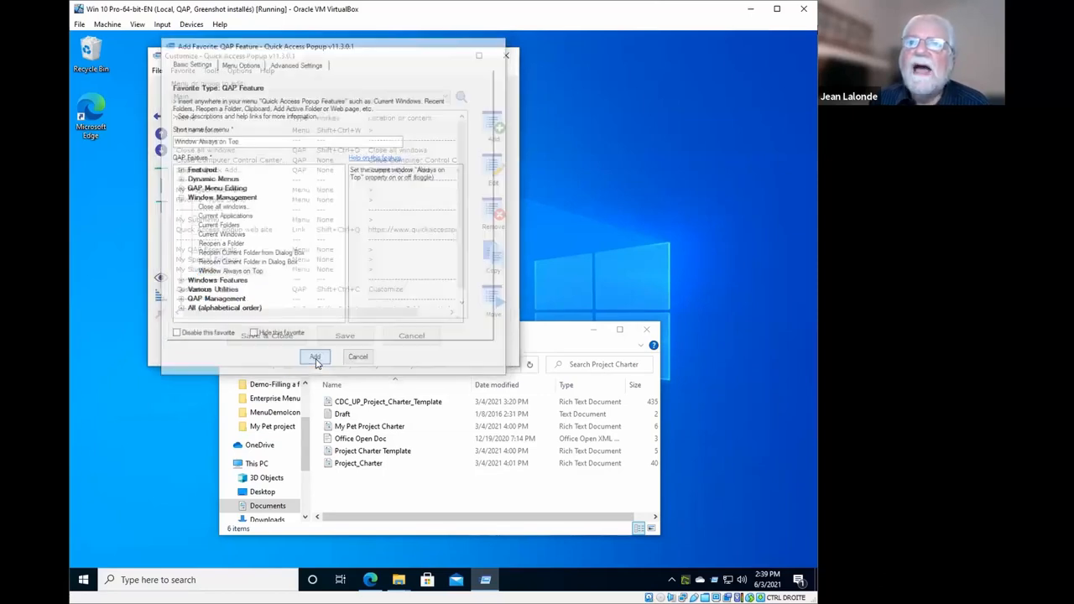
pyautogui.click(315, 357)
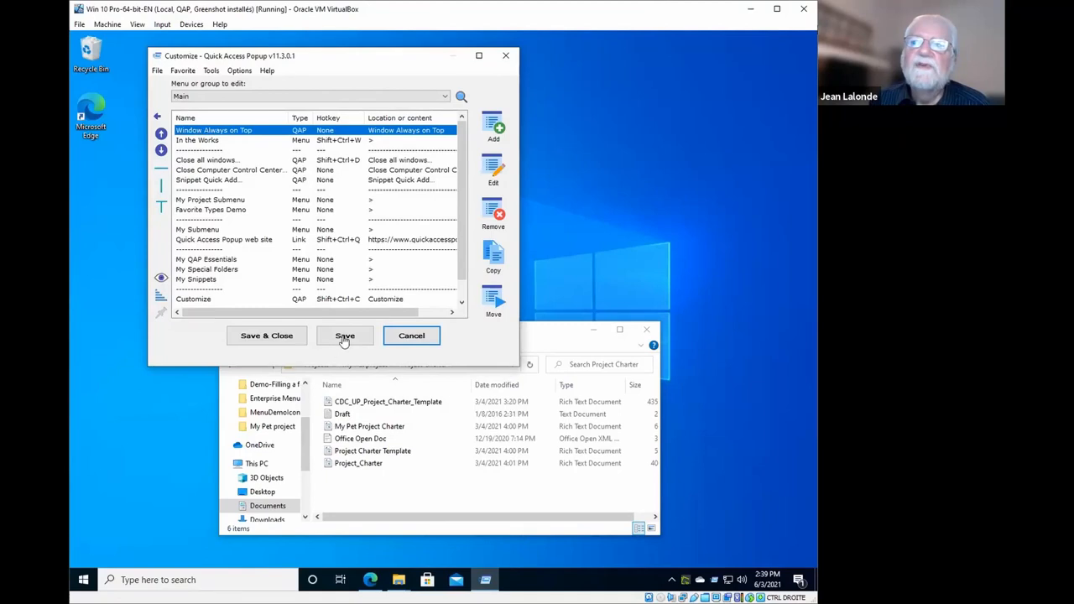
# Save the menu changes, search for Notepad, and scroll the quickaccesspopup.com tab to Requirements
pyautogui.click(344, 336)
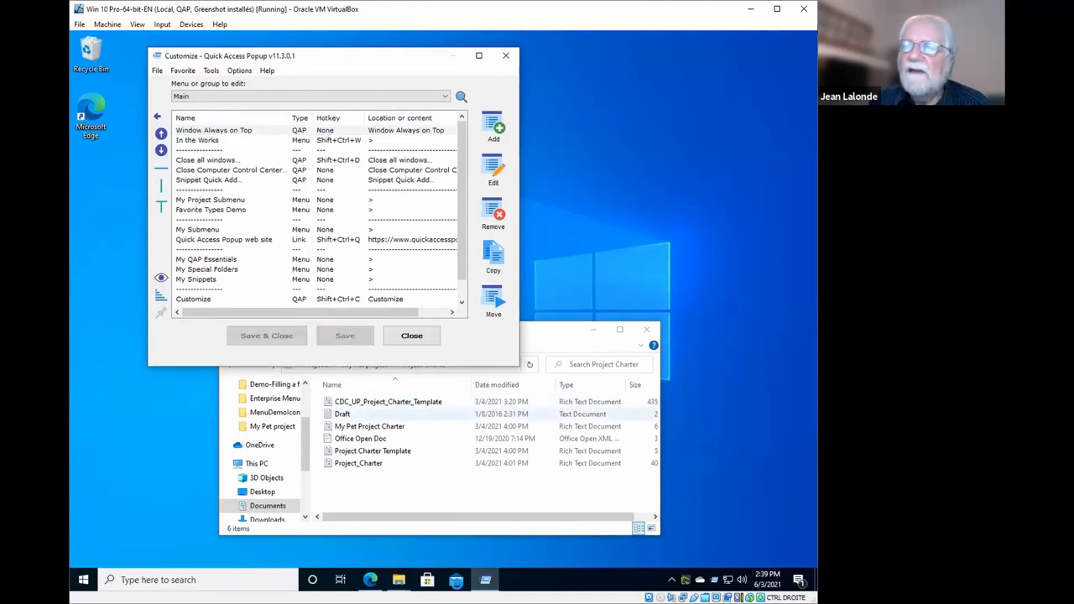
pyautogui.click(213, 130)
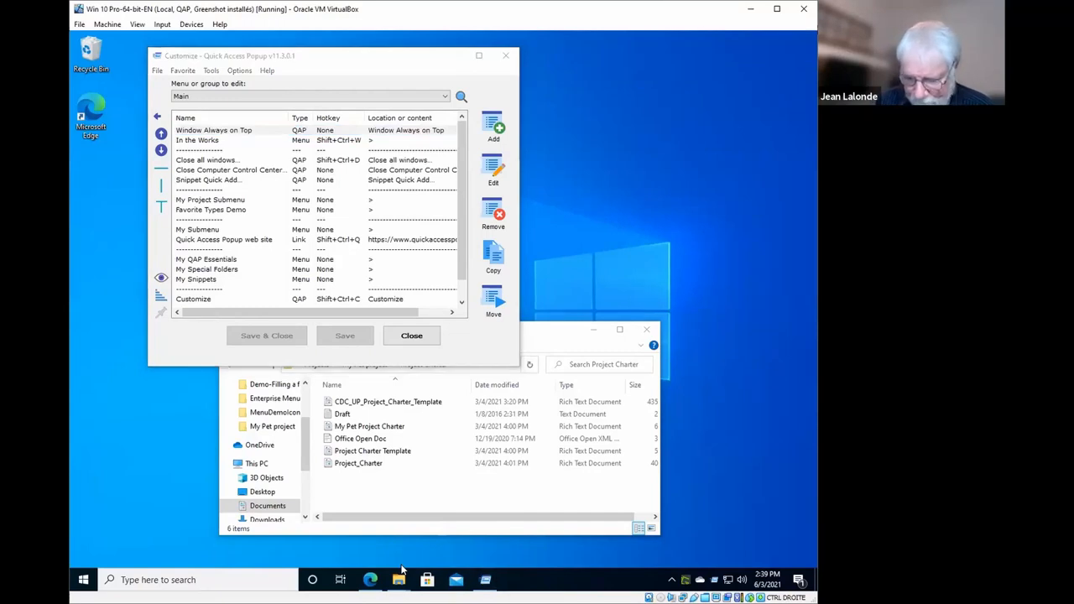
pyautogui.write('note')
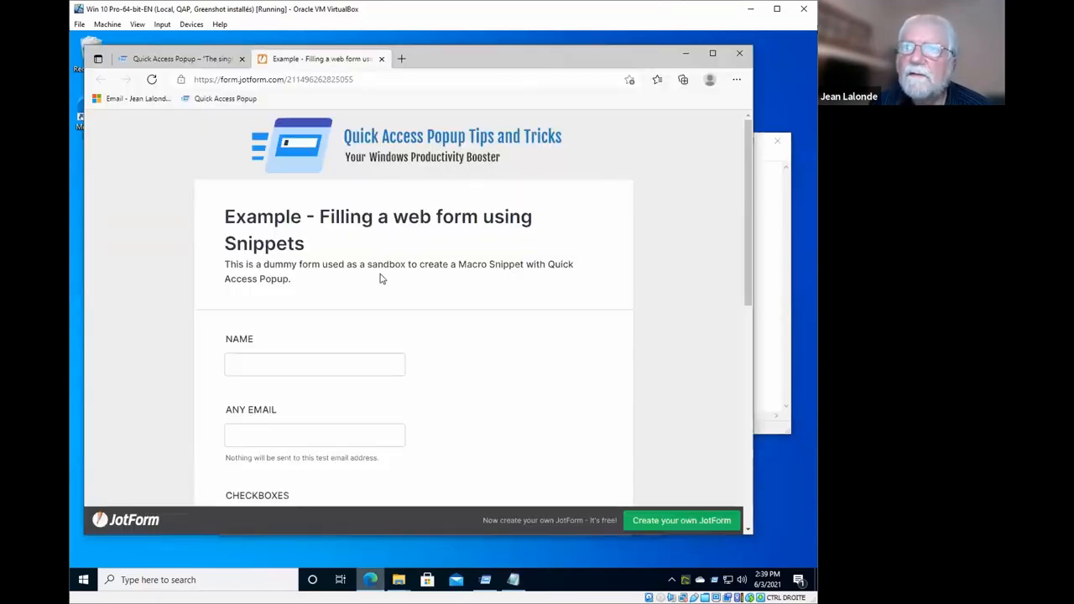
pyautogui.click(176, 58)
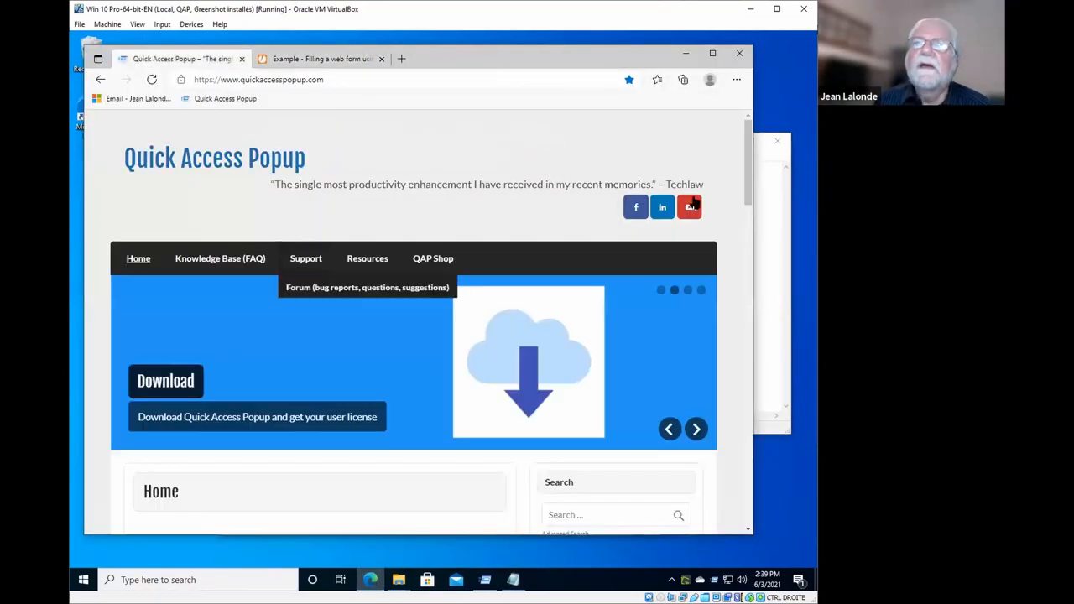
pyautogui.scroll(-3)
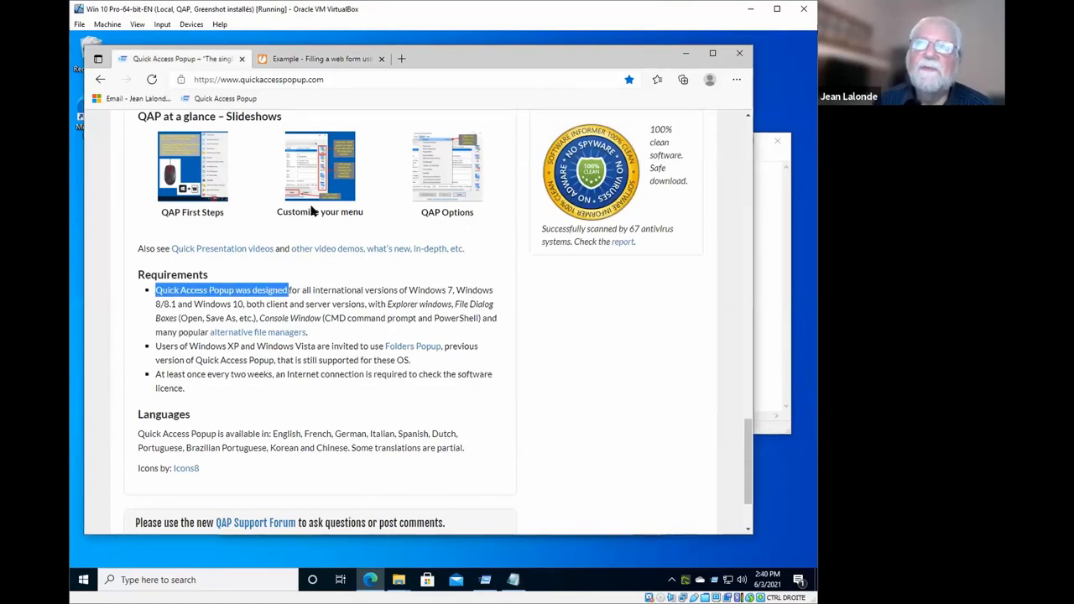
pyautogui.moveTo(772, 202)
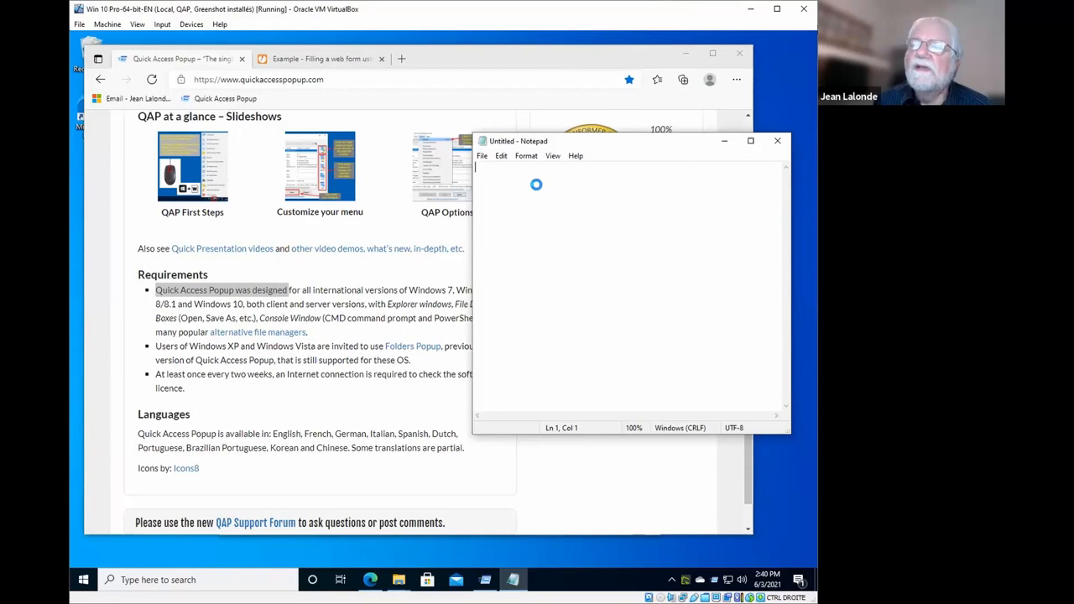
pyautogui.moveTo(537, 186)
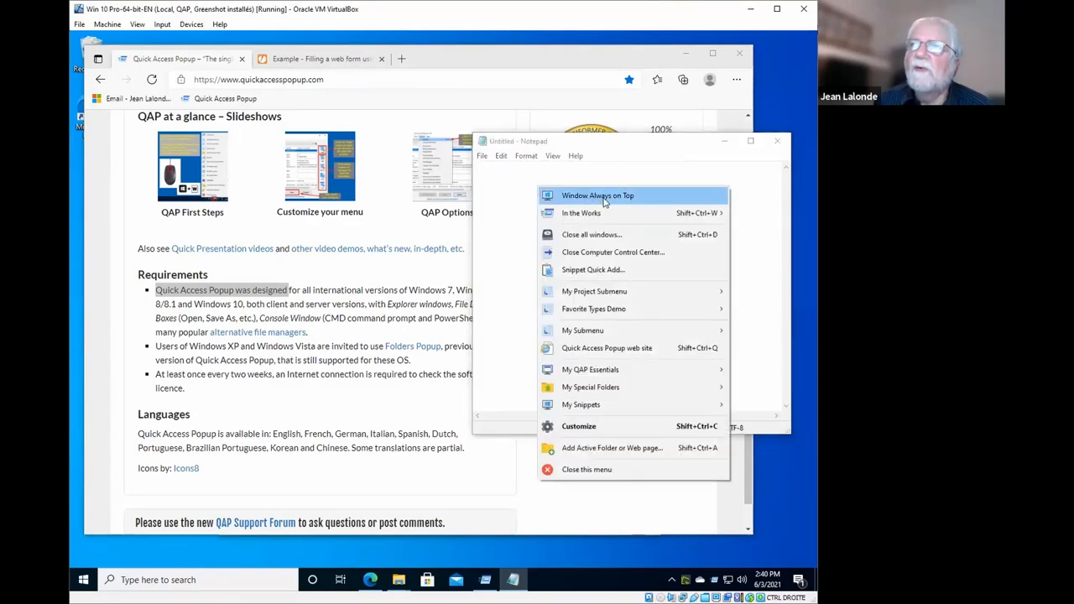
# Type 'Quick Access Popup was' and 'Open, Save As,' into Notepad, keeping it always on top
pyautogui.click(597, 194)
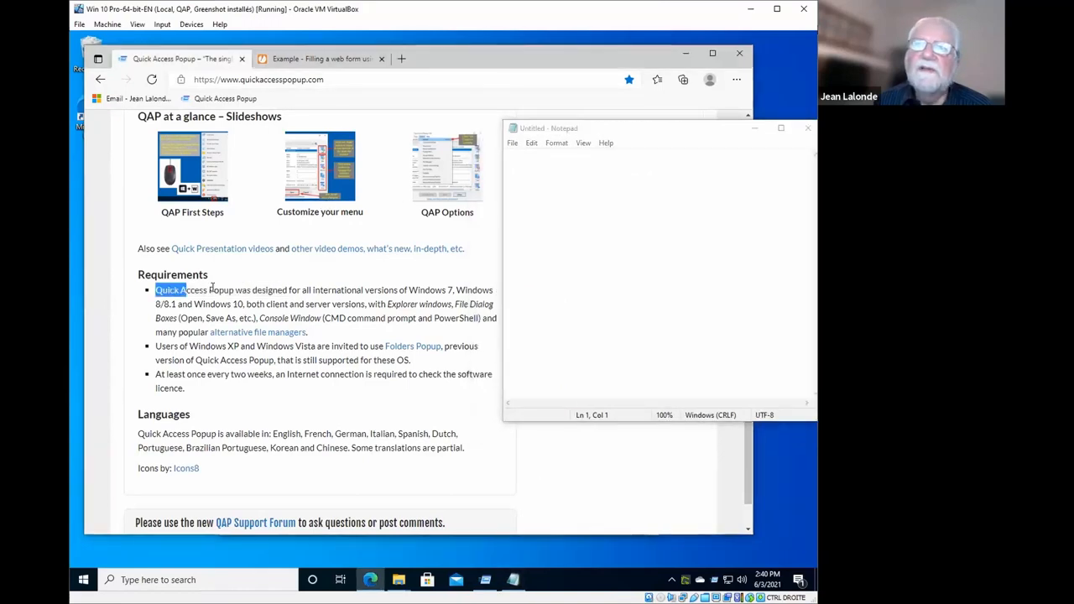
pyautogui.moveTo(155, 289); pyautogui.dragTo(282, 289)
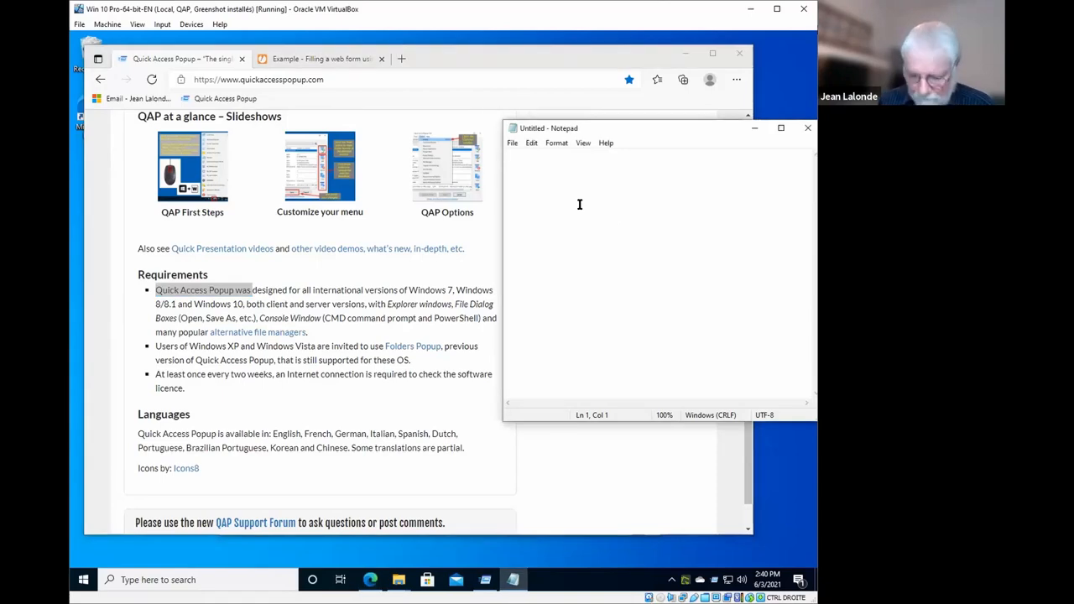
pyautogui.write('Quick Access Popup was')
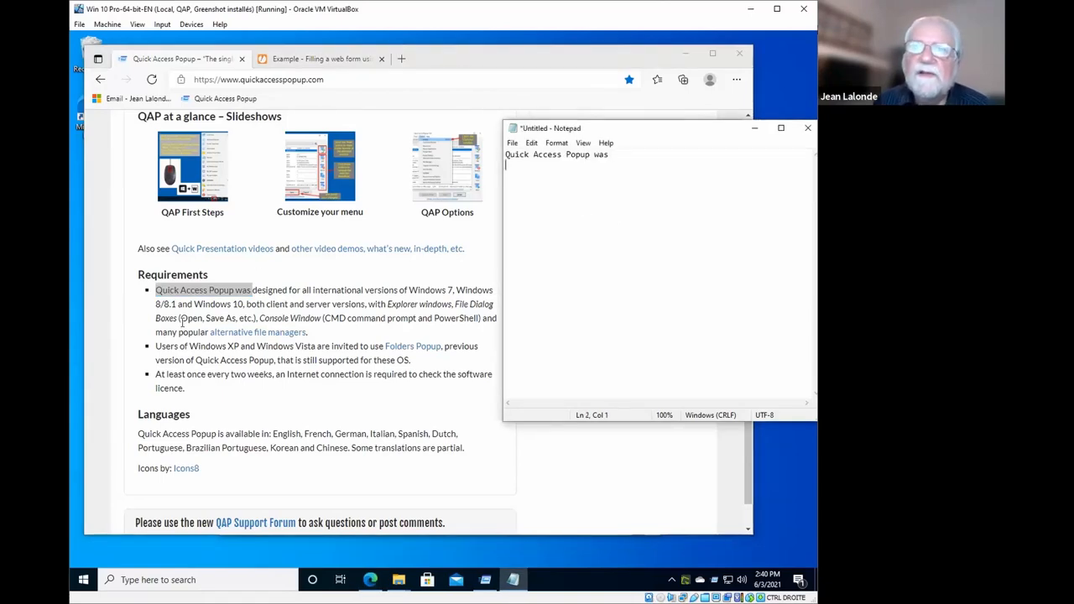
pyautogui.moveTo(180, 318); pyautogui.dragTo(244, 318)
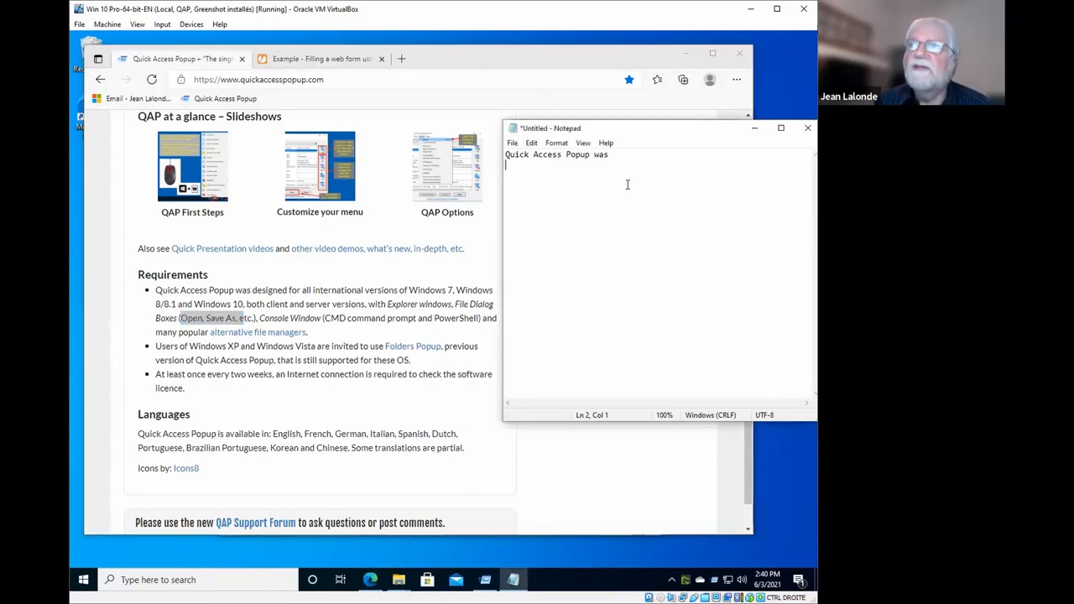
pyautogui.write('Open, Save As, e')
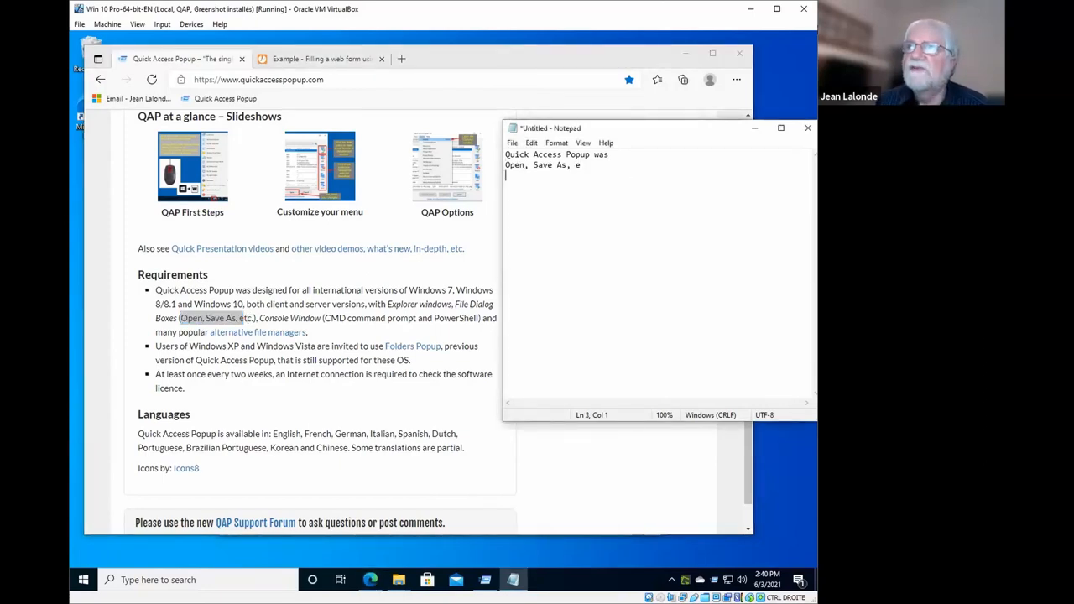
pyautogui.press('Backspace')
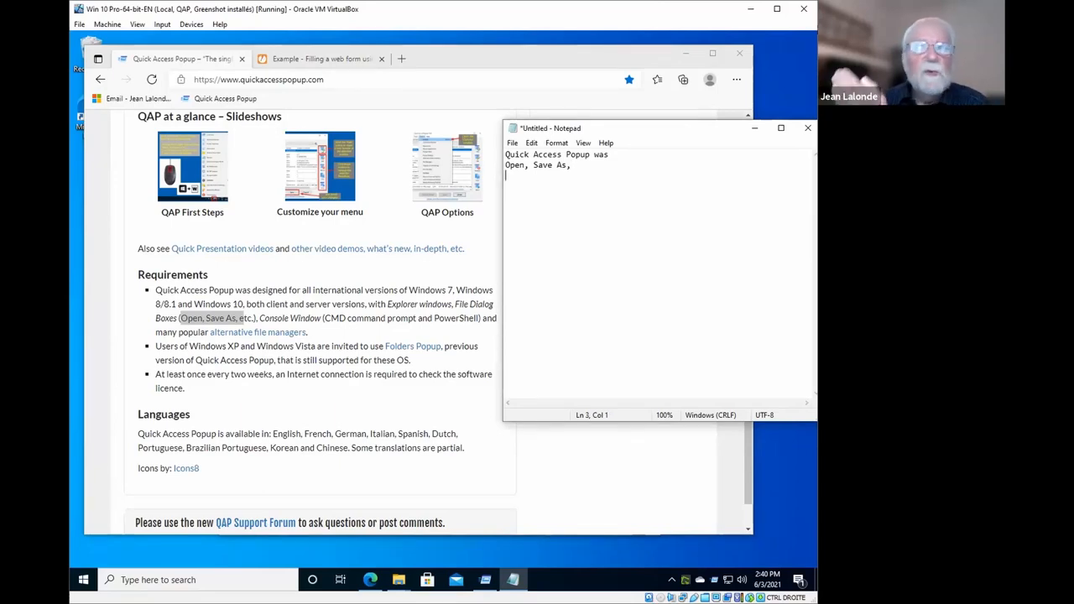
pyautogui.moveTo(618, 202)
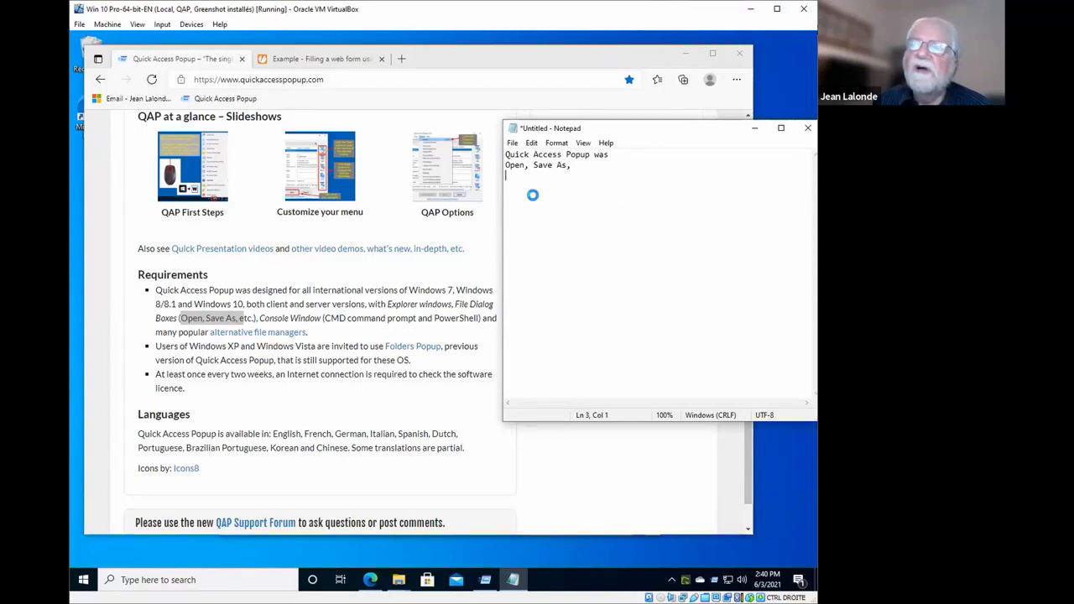
pyautogui.click(533, 195)
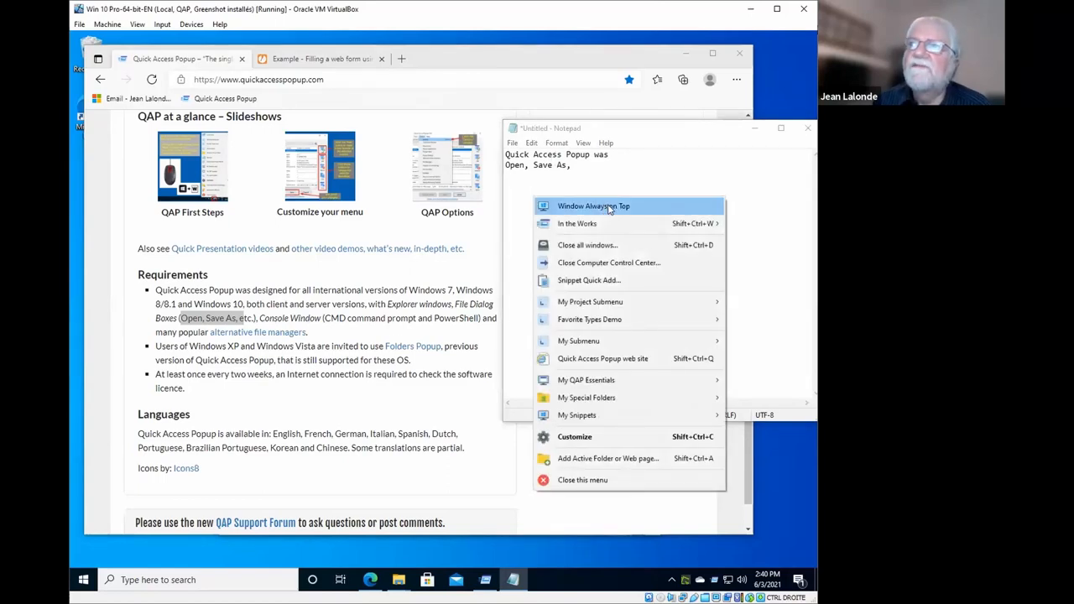
pyautogui.click(593, 206)
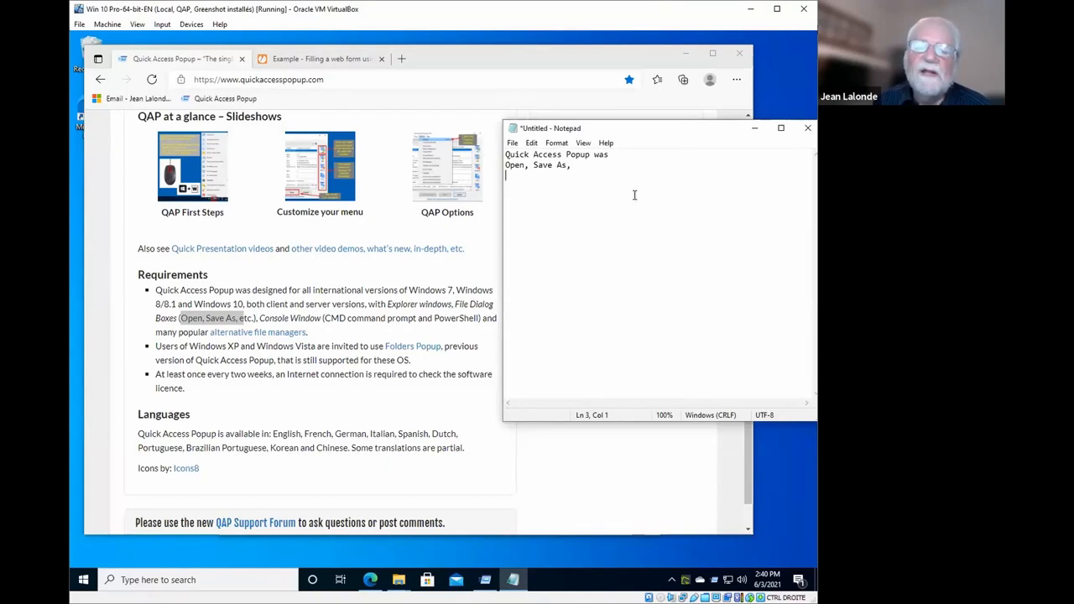
pyautogui.moveTo(144, 291)
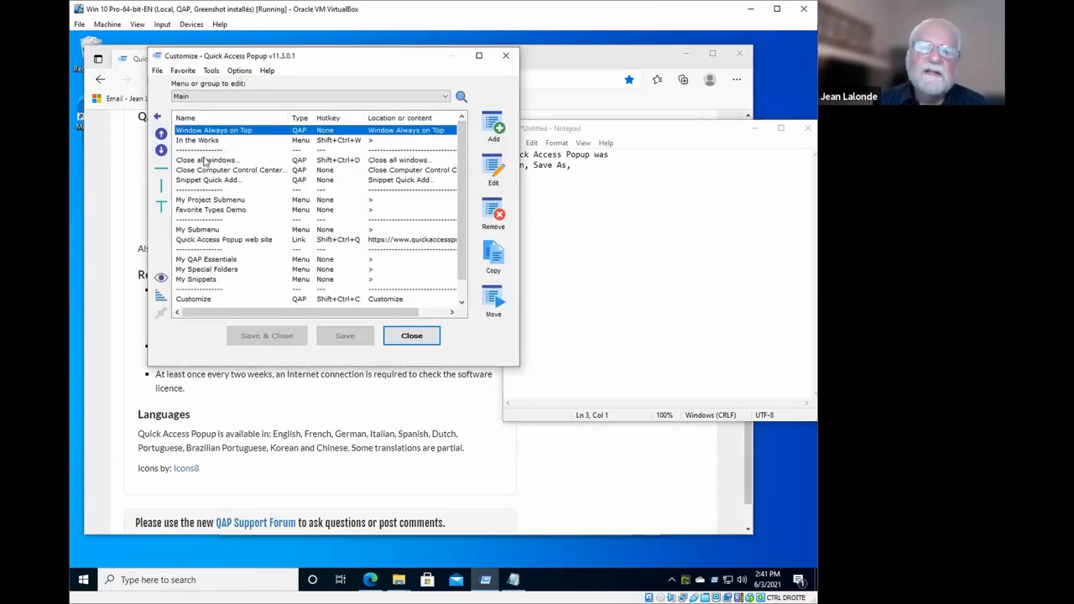
# Select the Snippet Quick Add and Window Always on Top entries in the Main menu list
pyautogui.click(207, 180)
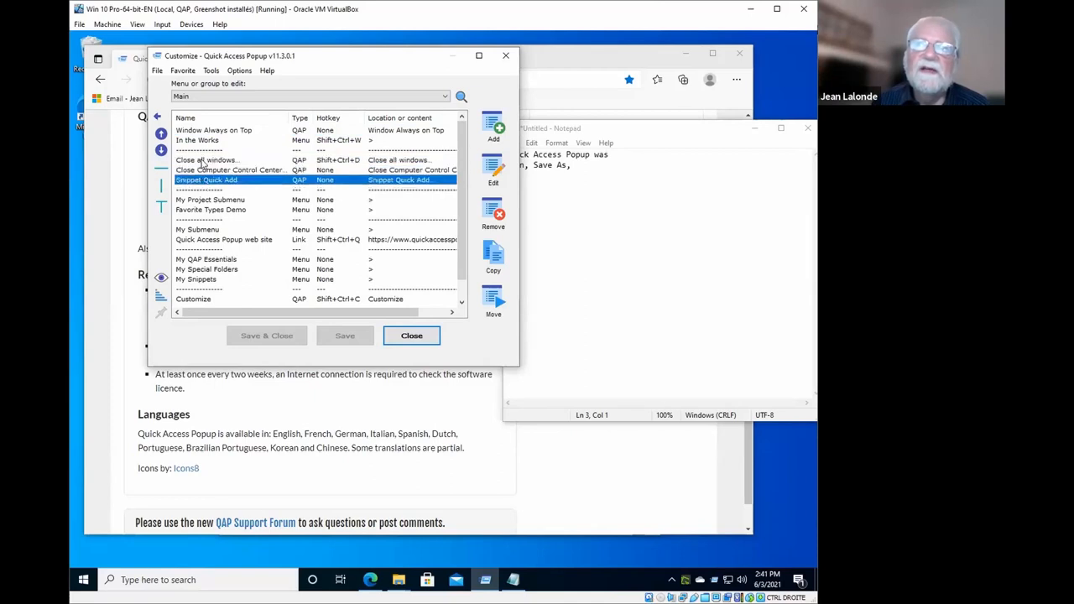
pyautogui.click(205, 160)
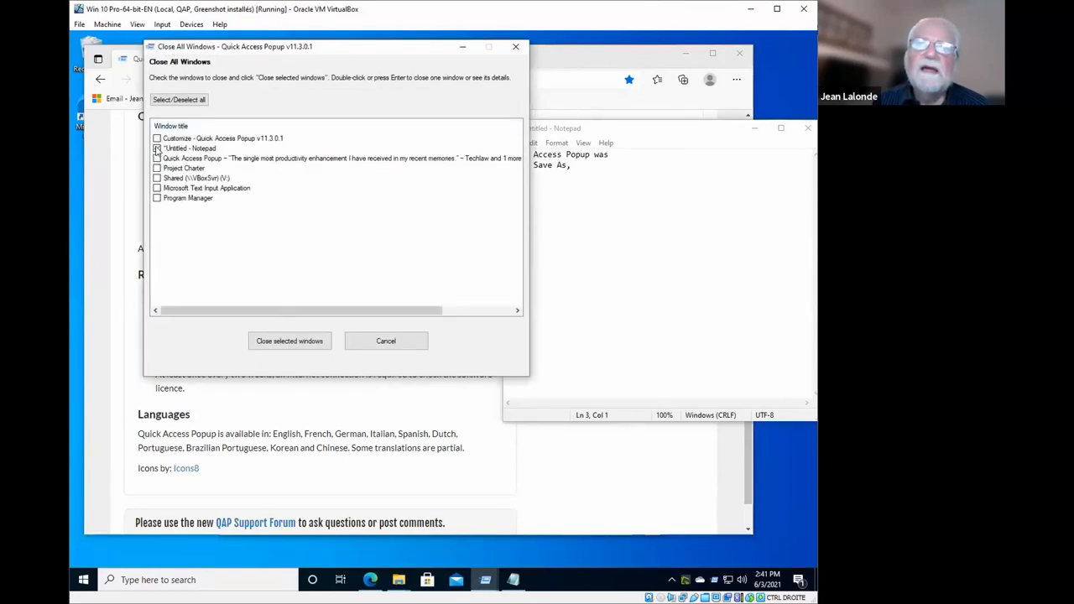
# Close only the untitled Notepad window via Close All Windows, choosing Don't Save
pyautogui.click(157, 148)
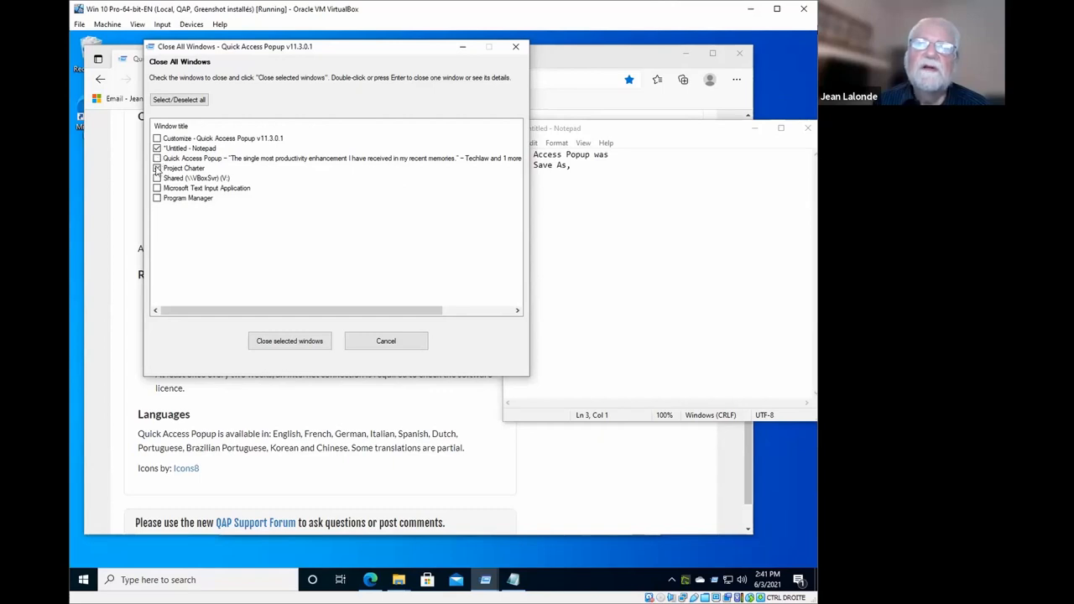
pyautogui.click(157, 148)
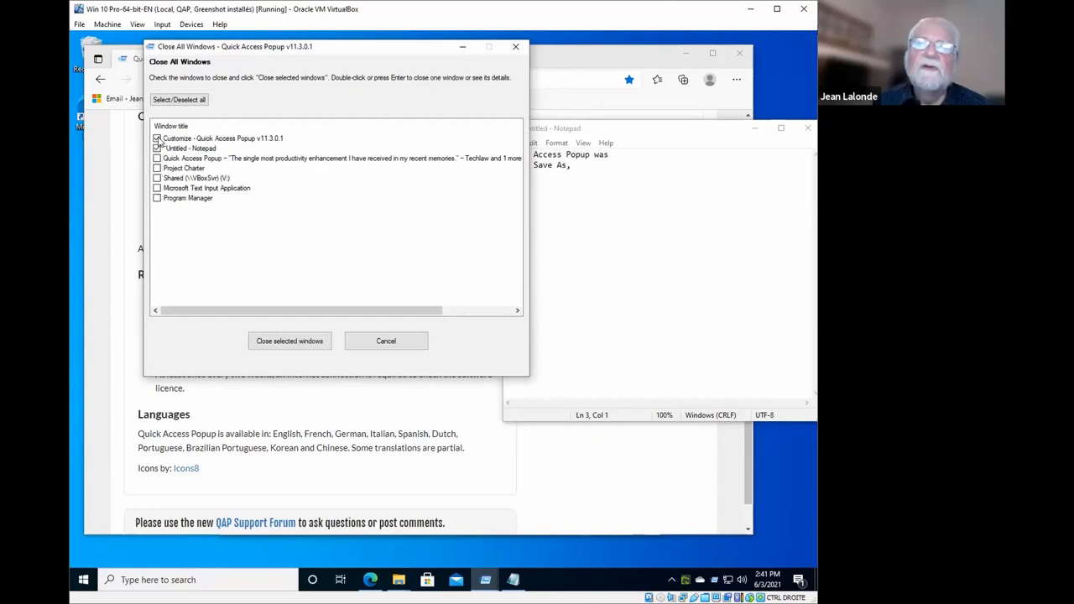
pyautogui.click(156, 148)
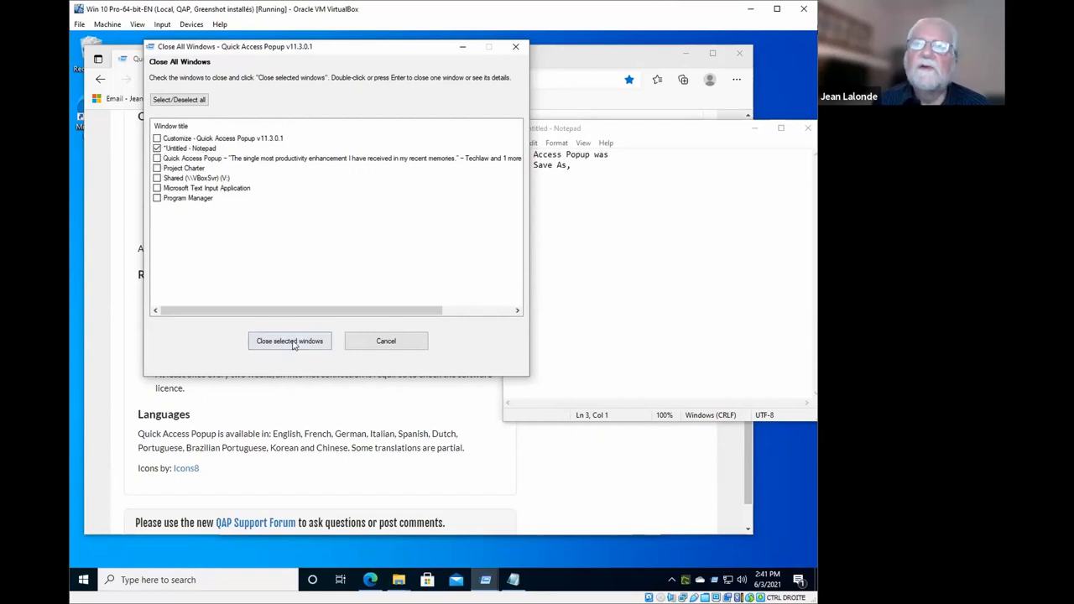
pyautogui.click(289, 341)
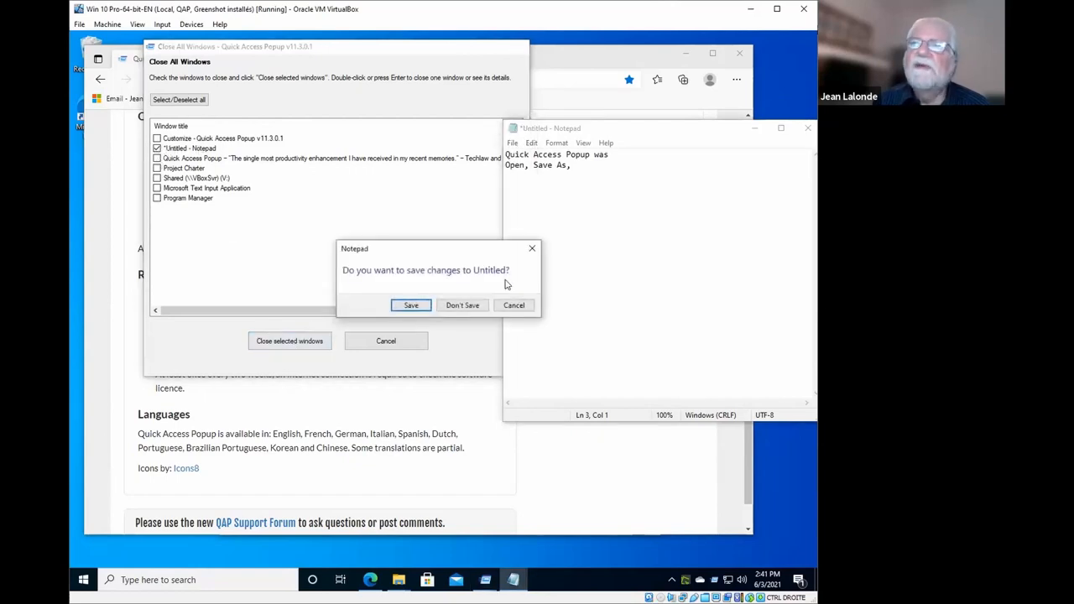
pyautogui.click(462, 304)
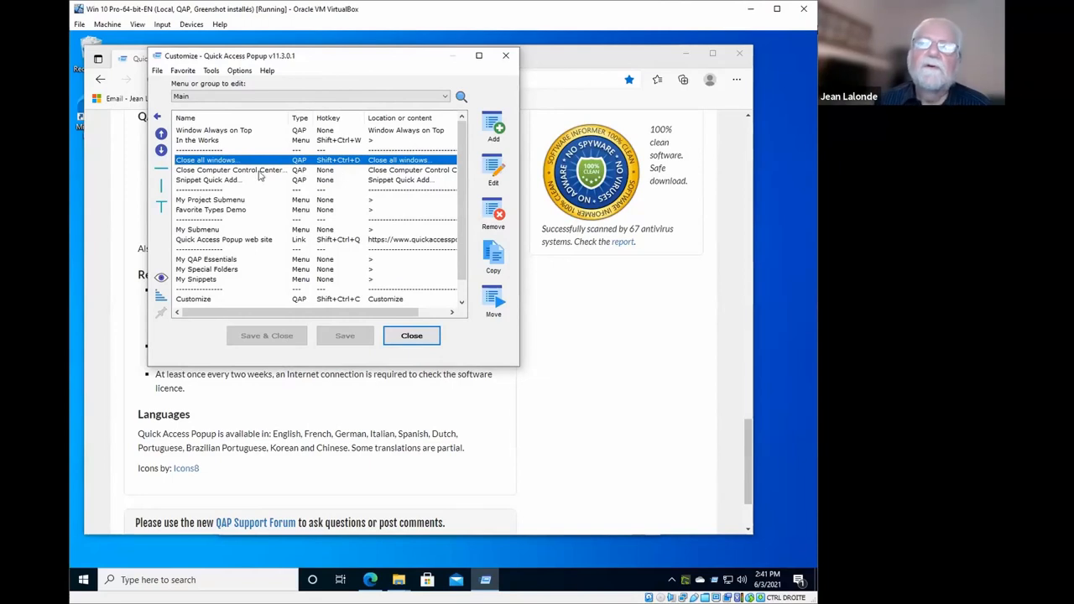
pyautogui.moveTo(217, 159)
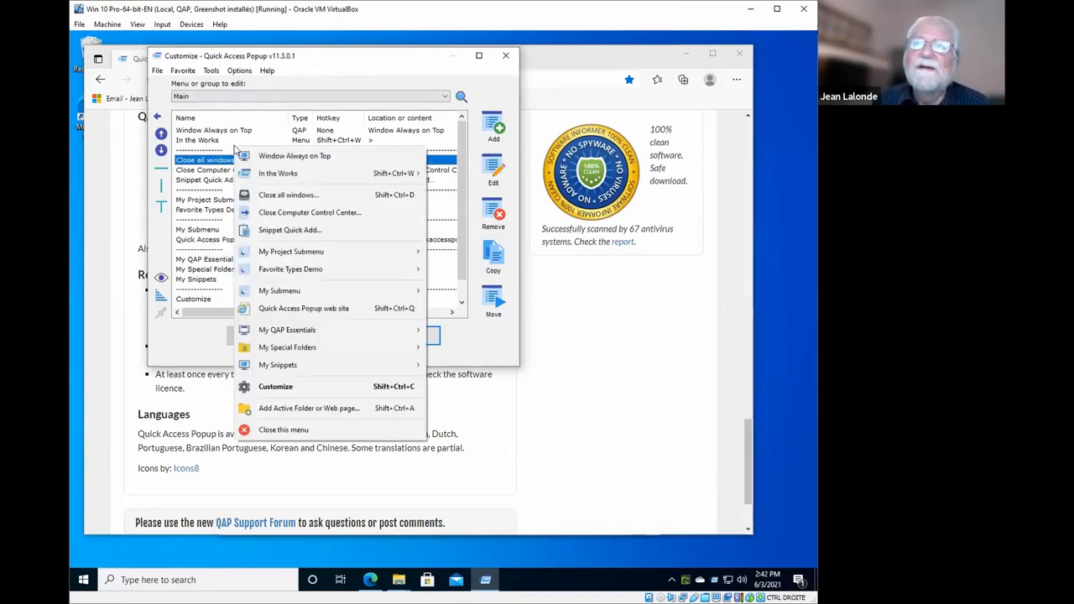
pyautogui.click(277, 218)
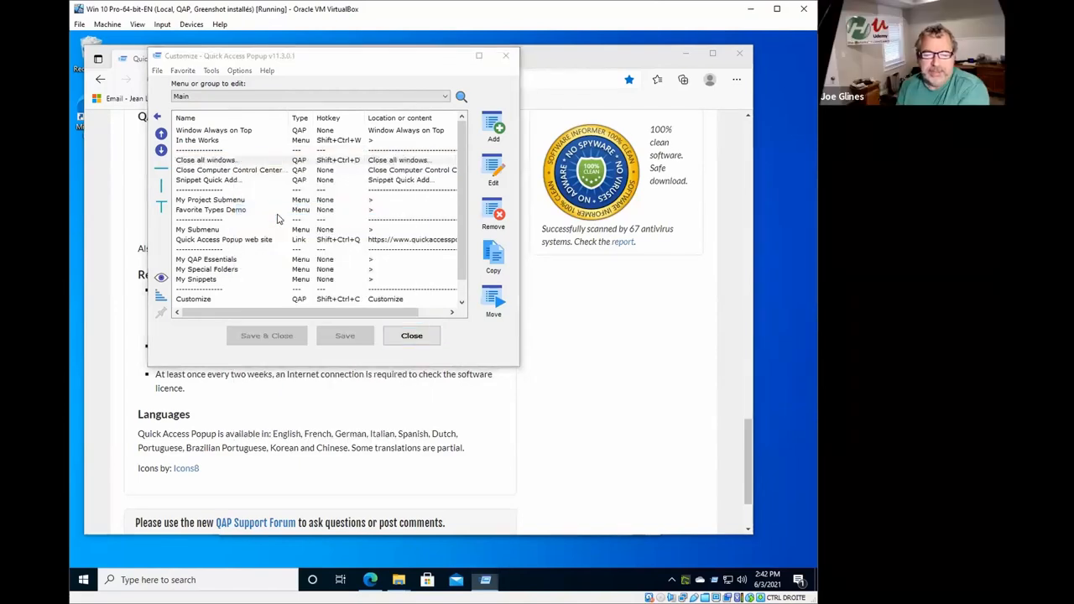
pyautogui.doubleClick(229, 170)
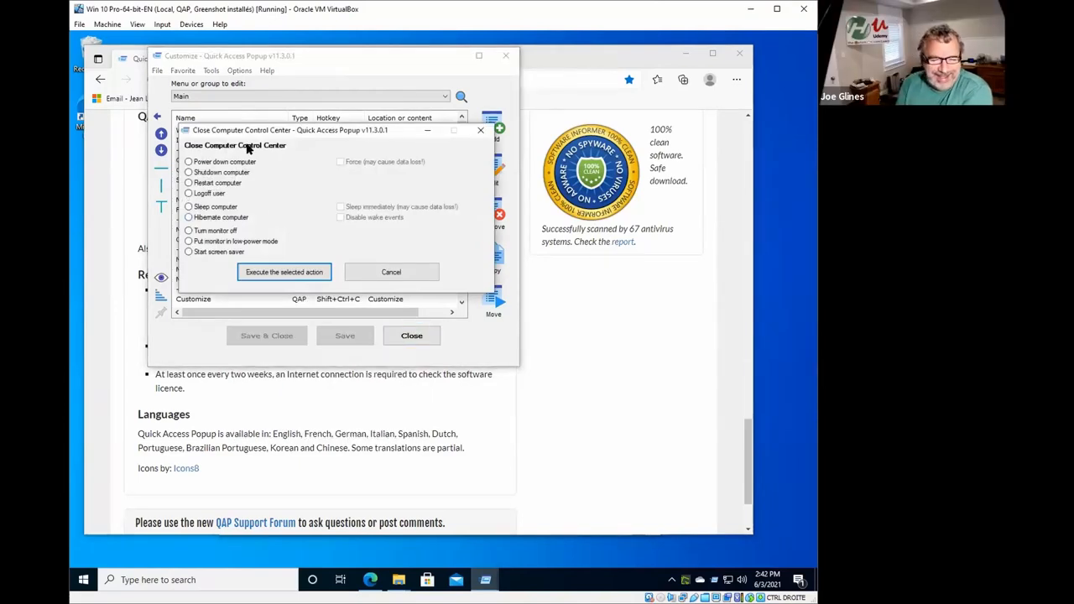
pyautogui.moveTo(391, 272)
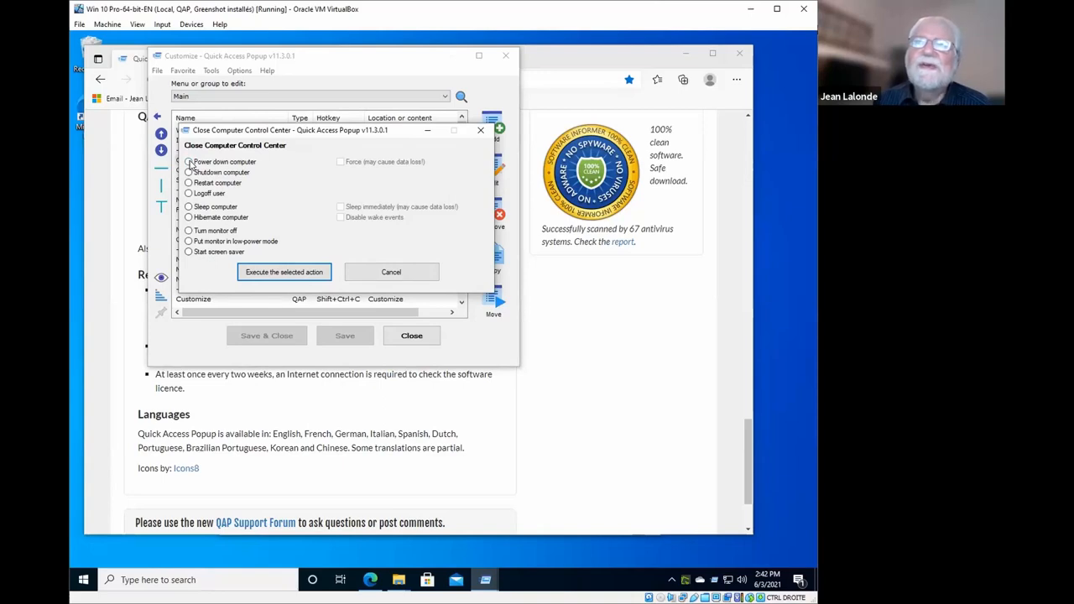
pyautogui.click(188, 172)
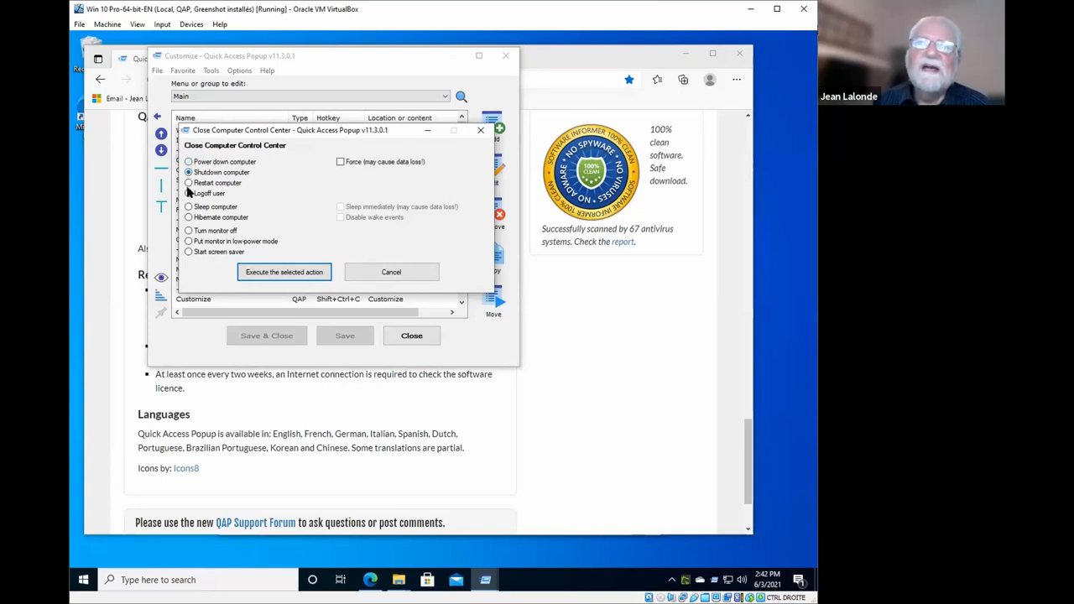
pyautogui.click(188, 194)
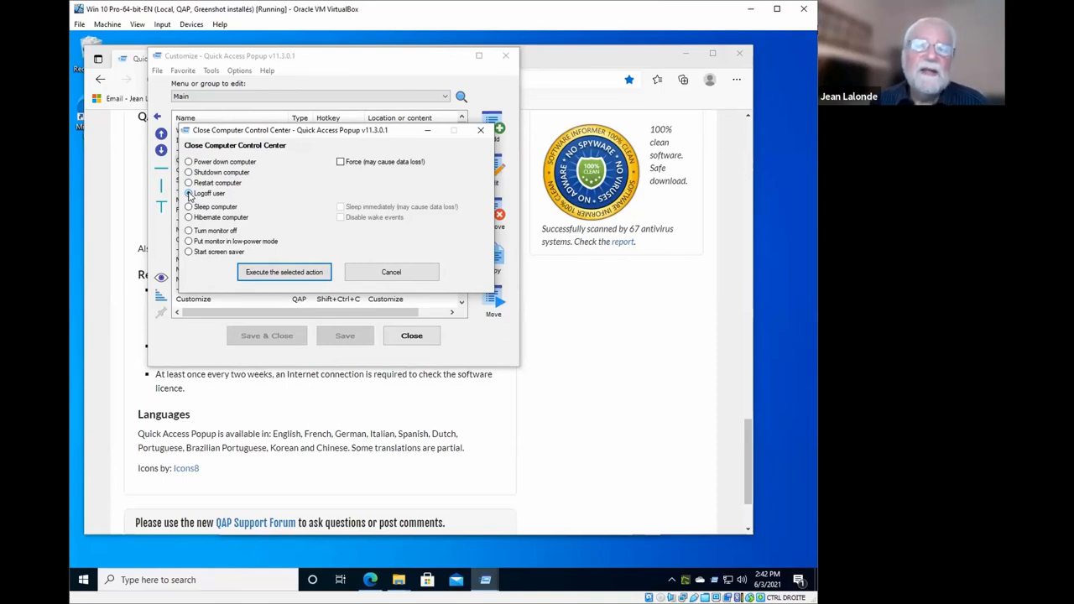
pyautogui.click(184, 194)
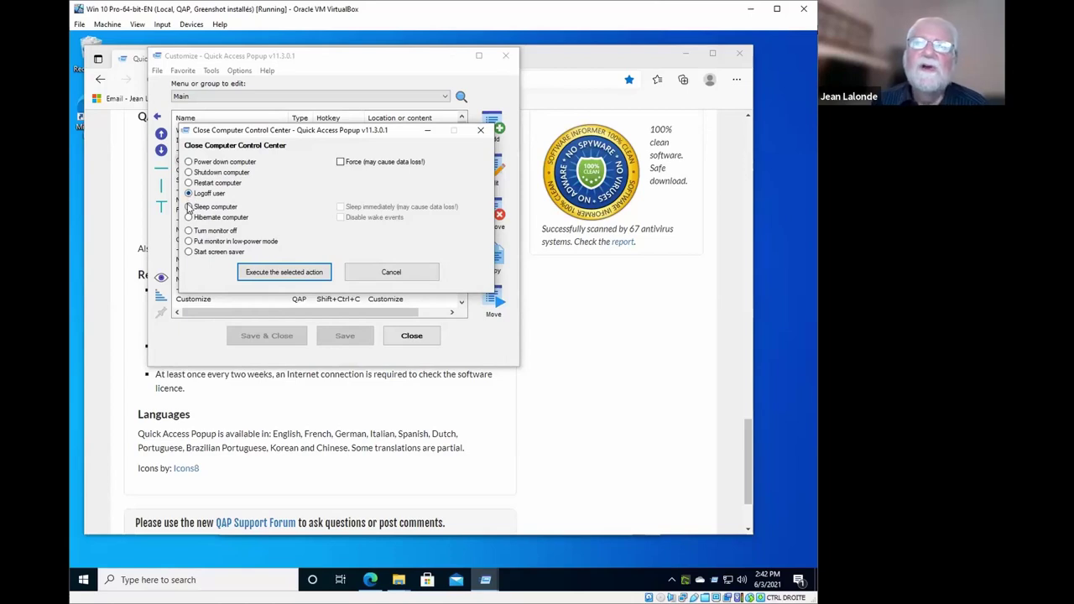
pyautogui.click(184, 207)
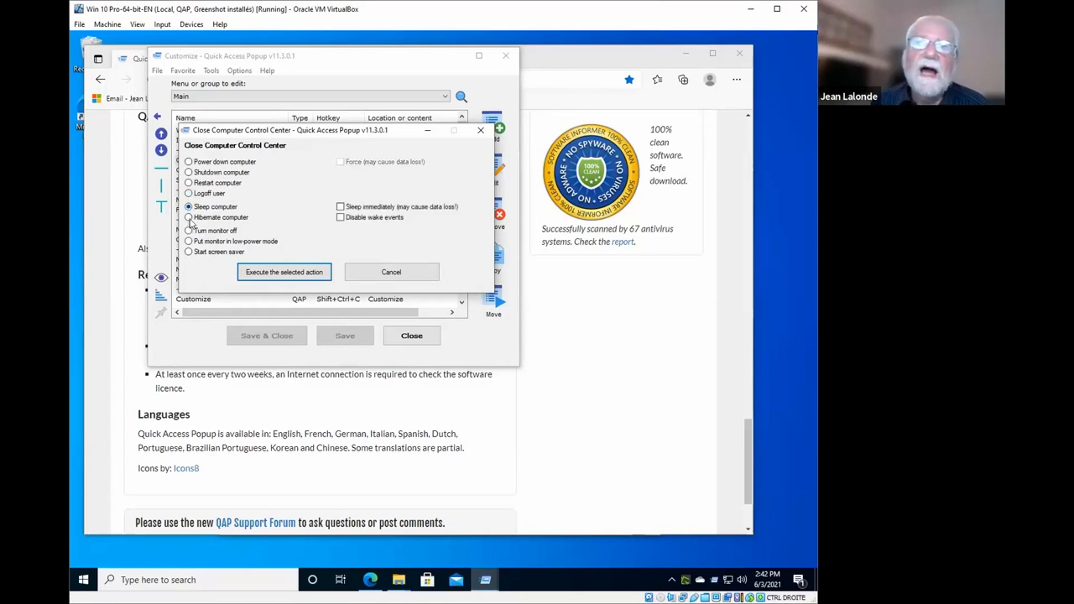
pyautogui.click(181, 231)
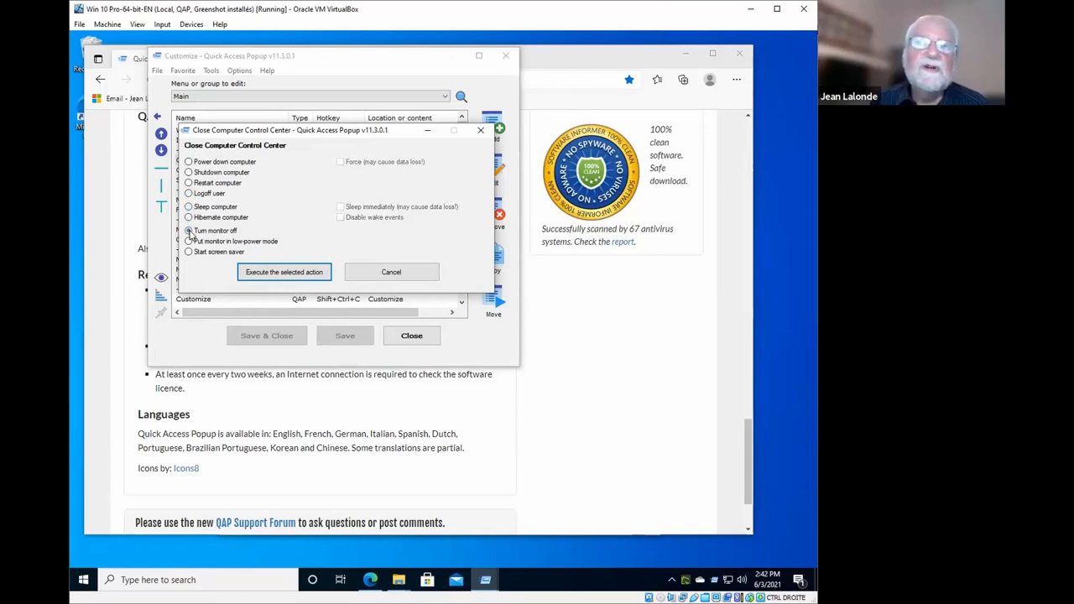
pyautogui.click(188, 230)
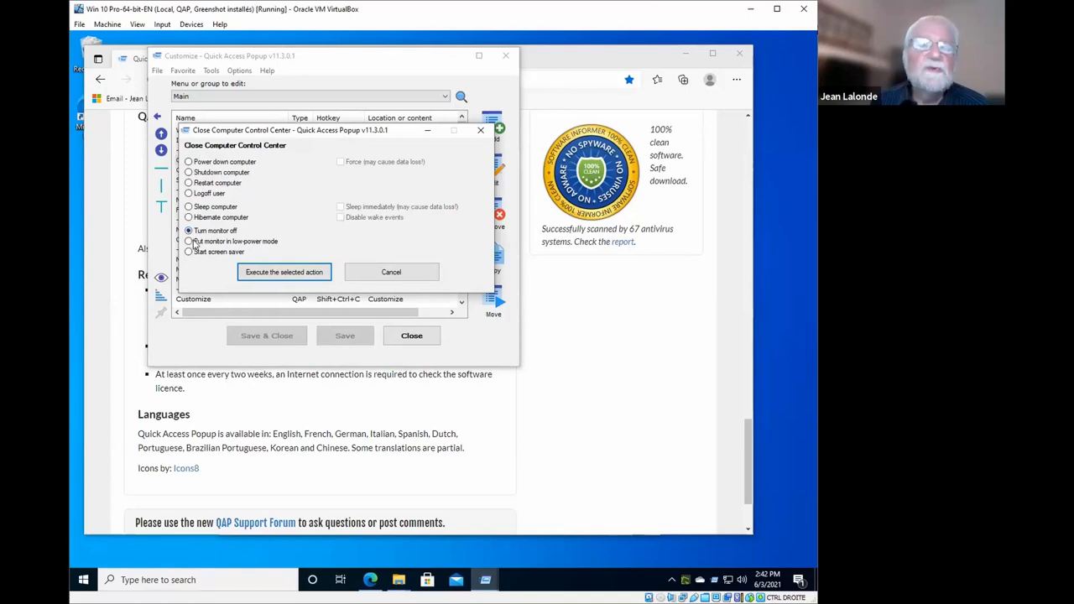
pyautogui.click(188, 161)
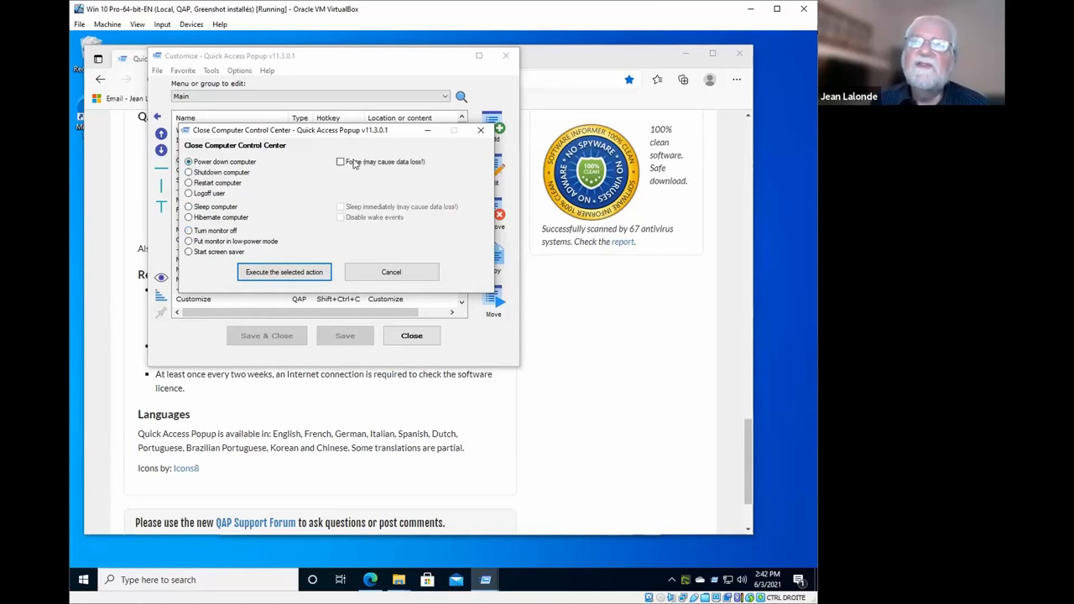
pyautogui.click(340, 161)
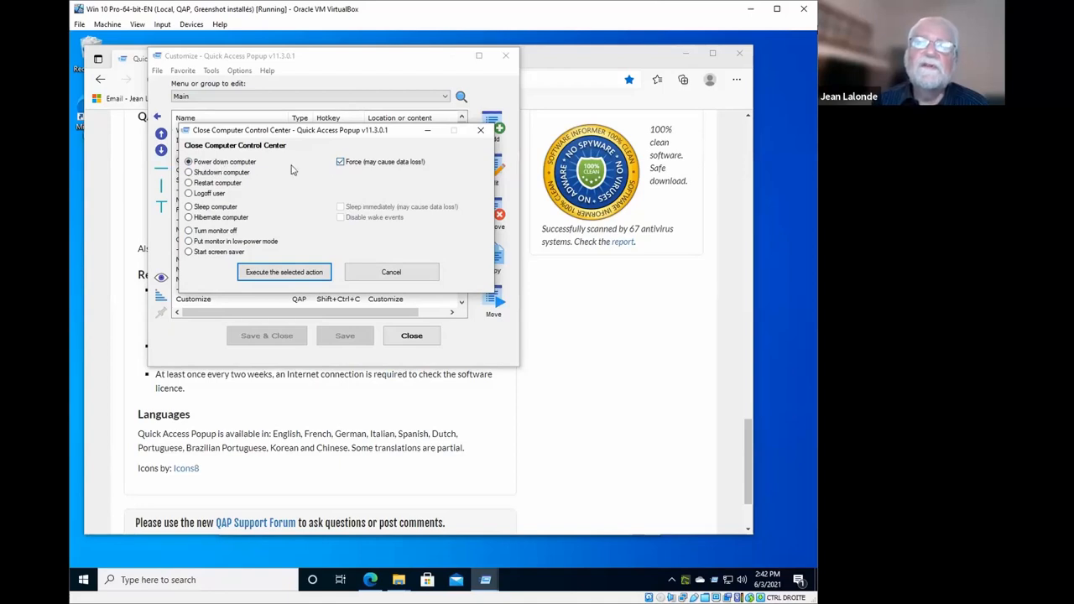
pyautogui.click(340, 161)
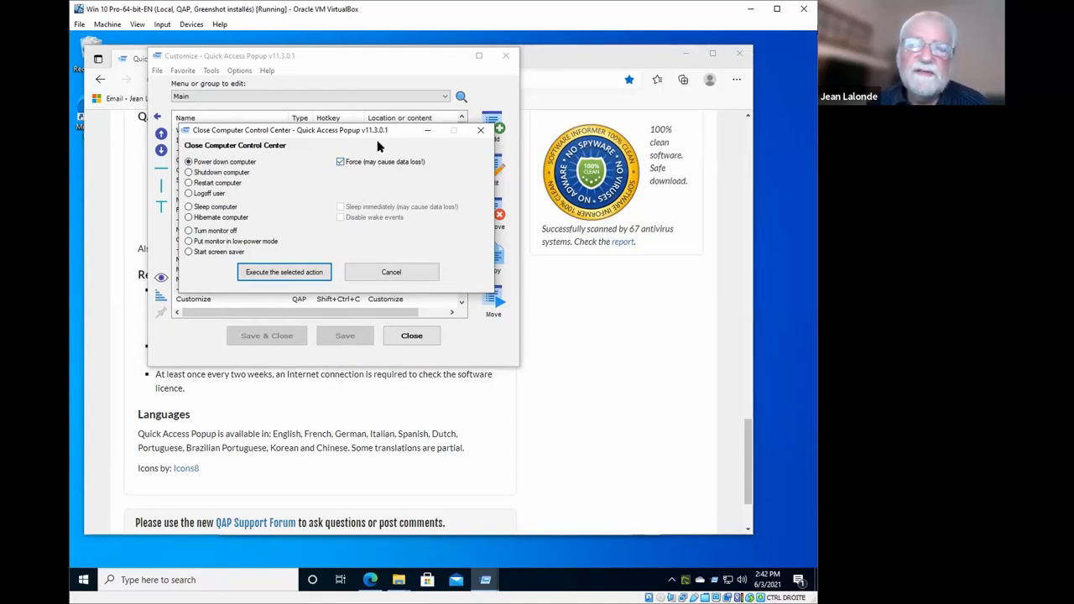
pyautogui.click(340, 162)
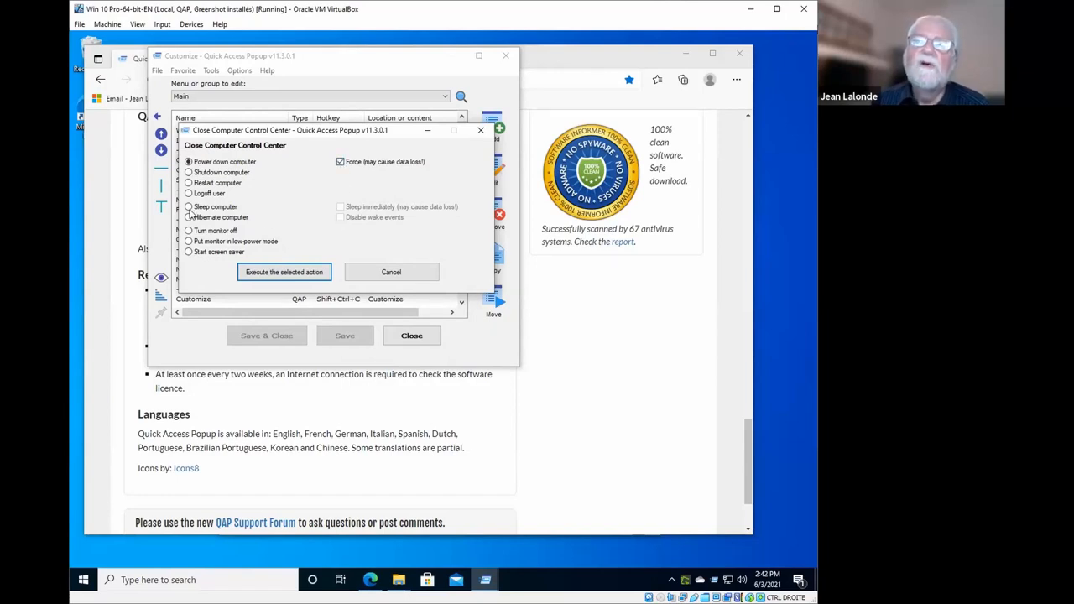
pyautogui.click(185, 207)
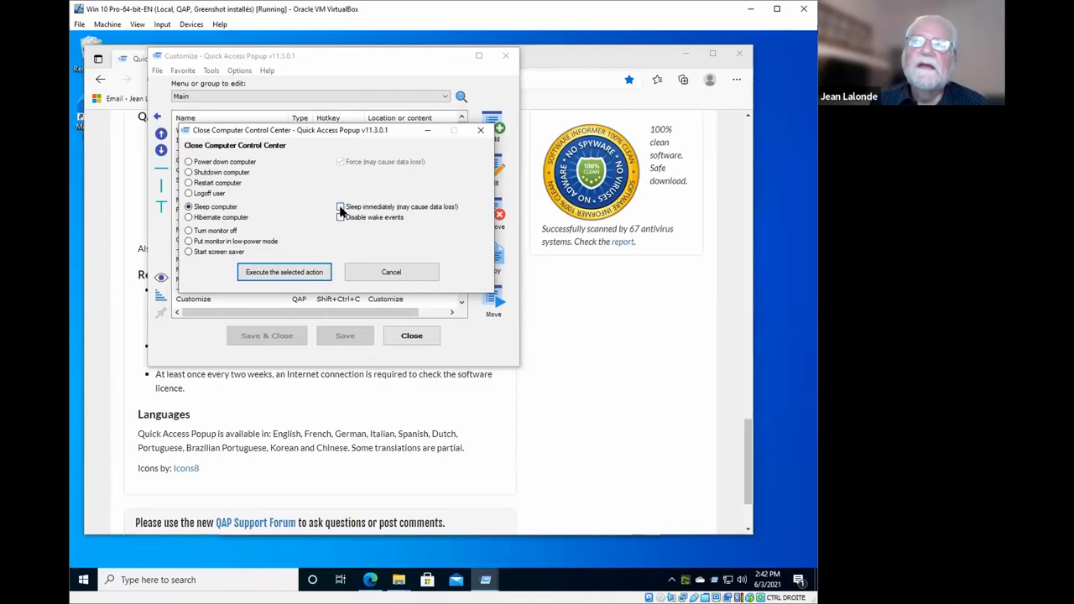
pyautogui.click(340, 206)
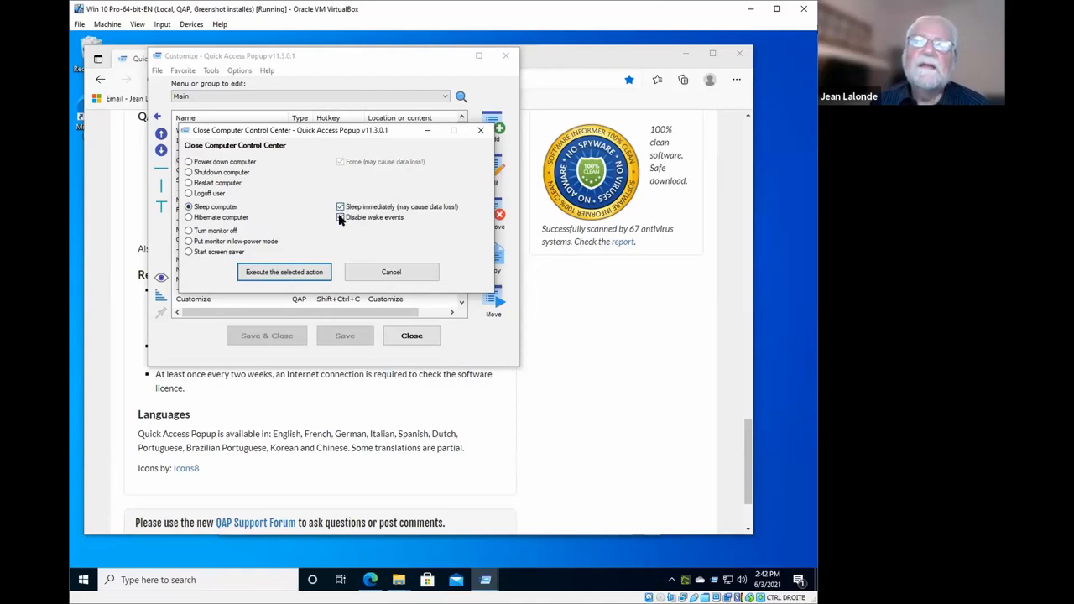
pyautogui.click(340, 218)
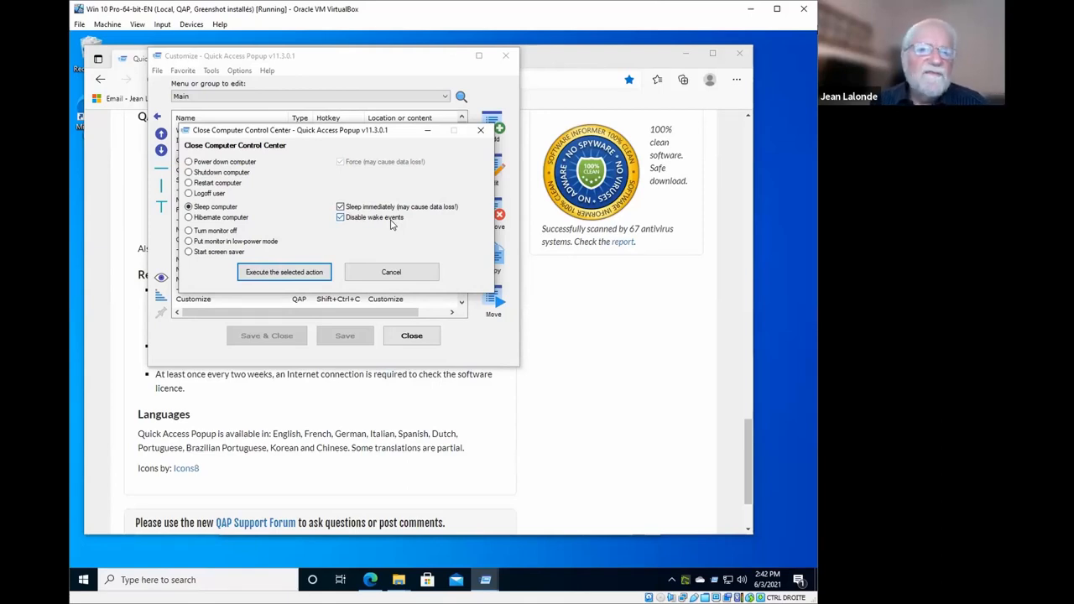
pyautogui.moveTo(382, 227)
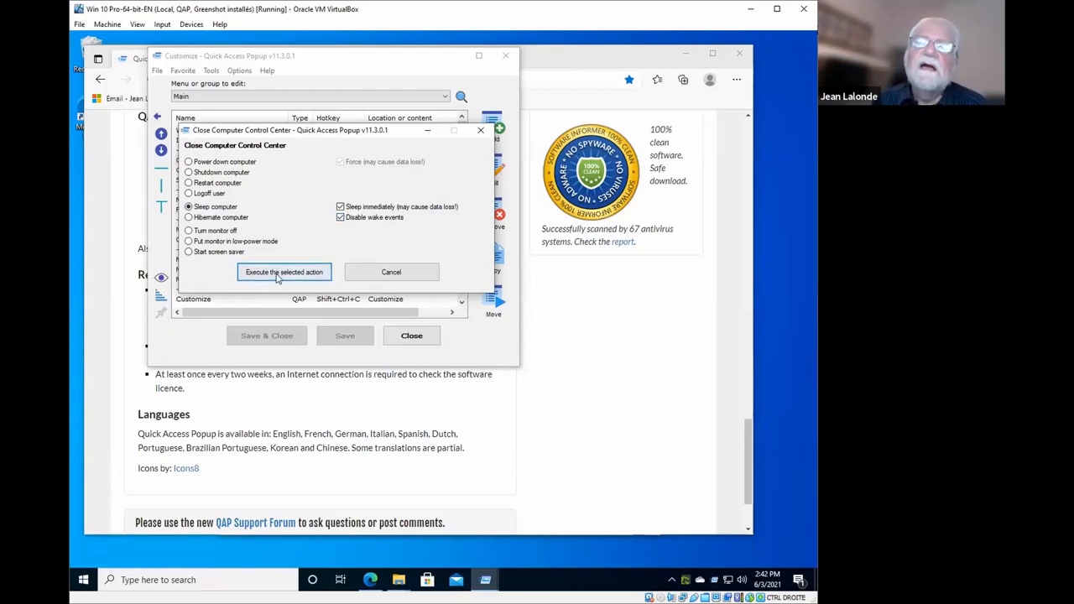
pyautogui.moveTo(391, 272)
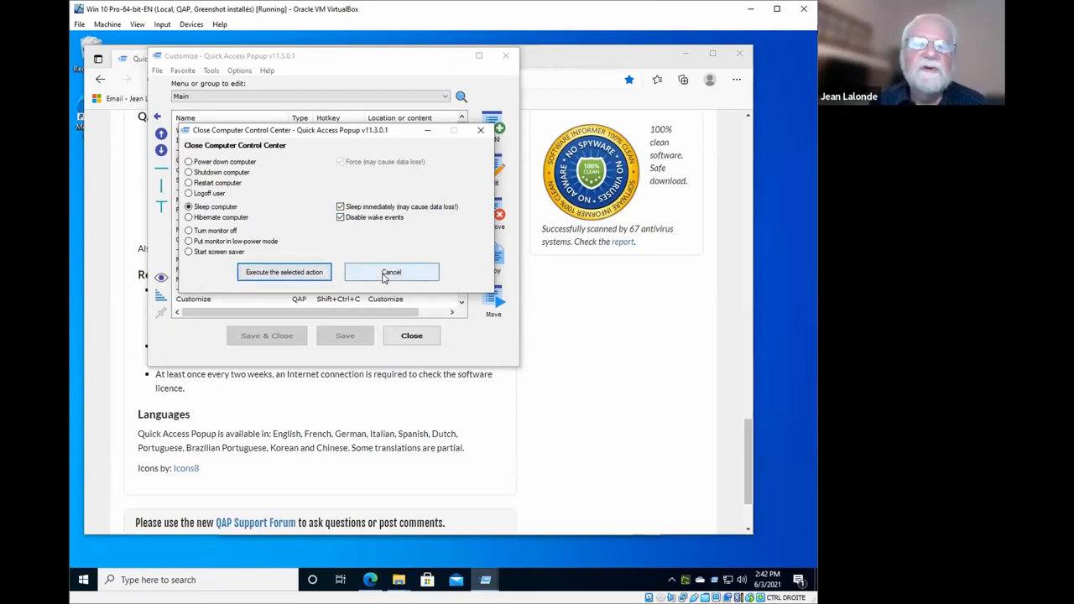
pyautogui.click(391, 272)
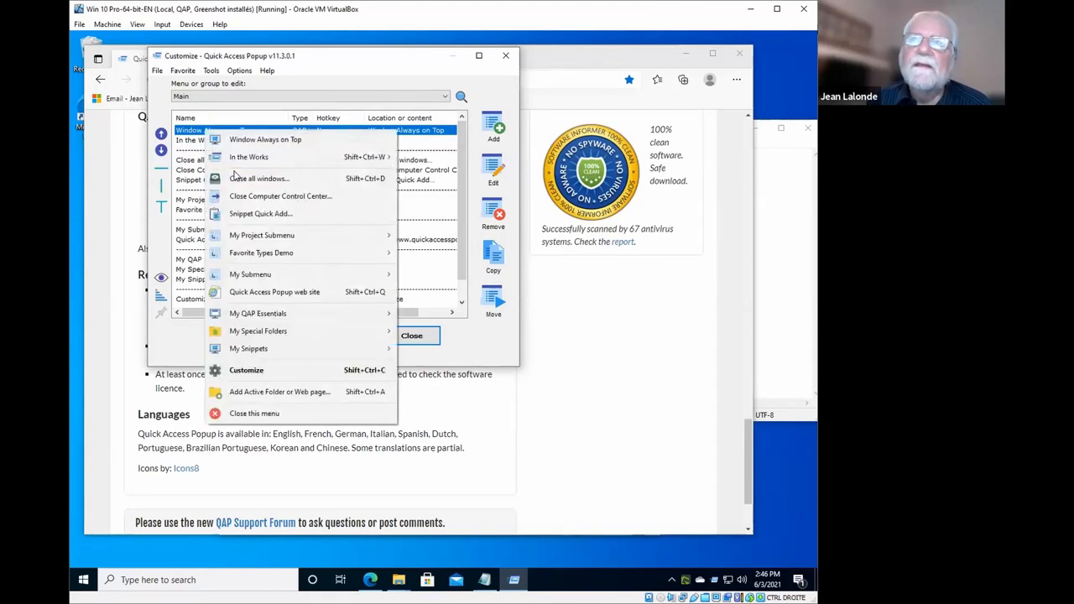
pyautogui.moveTo(260, 215)
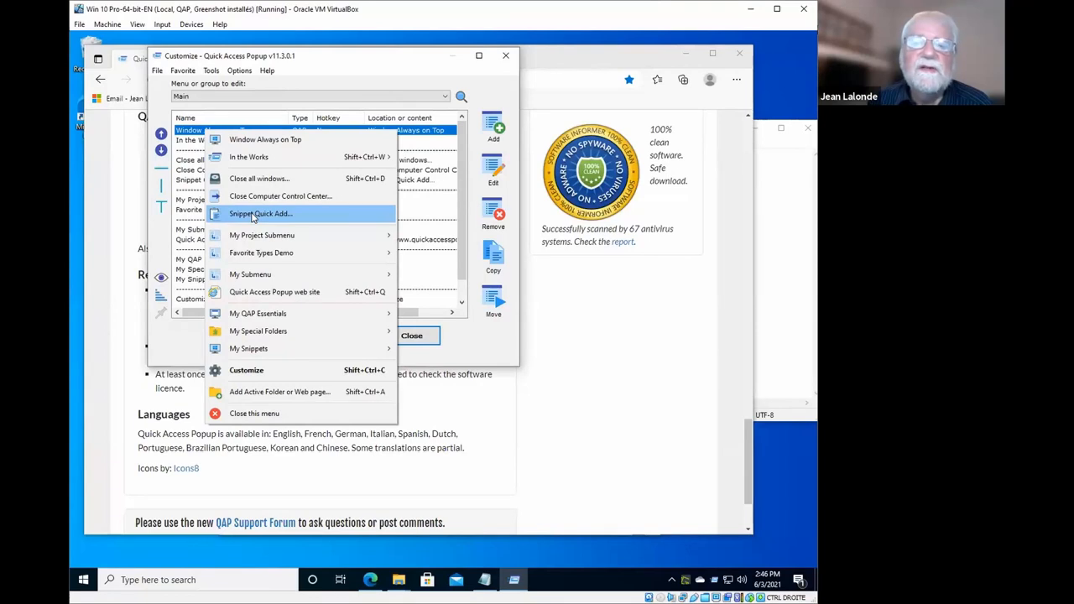
# Start a Snippet Quick Add prefilled with the copied Quick Access Popup website text
pyautogui.click(260, 213)
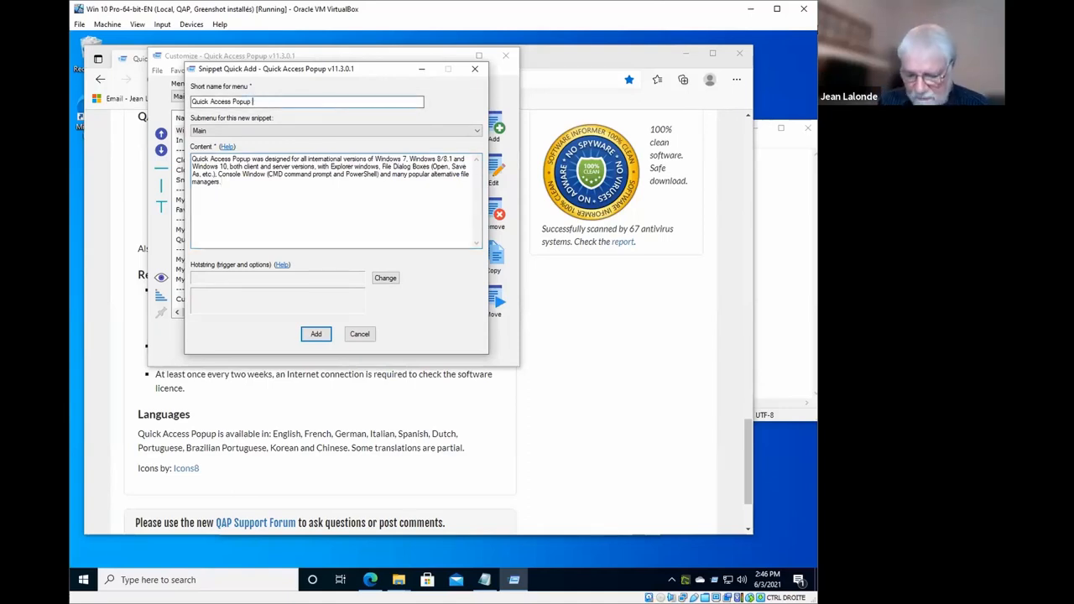
# Name the snippet 'Quick Access Popup Snippet', give it hotstring ,qap, add it and save
pyautogui.write('Snippet')
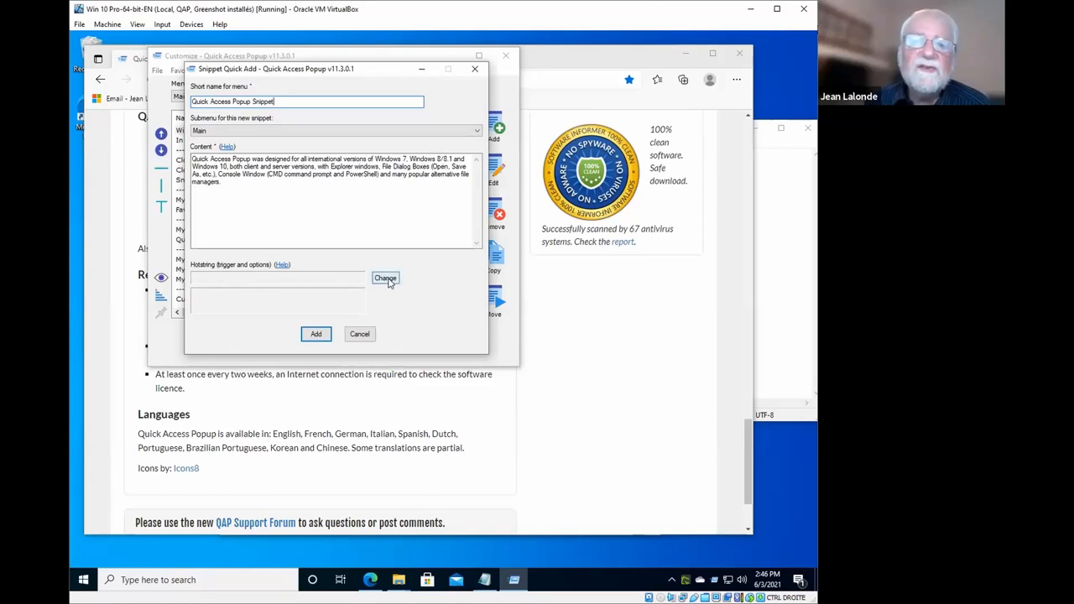
pyautogui.click(385, 278)
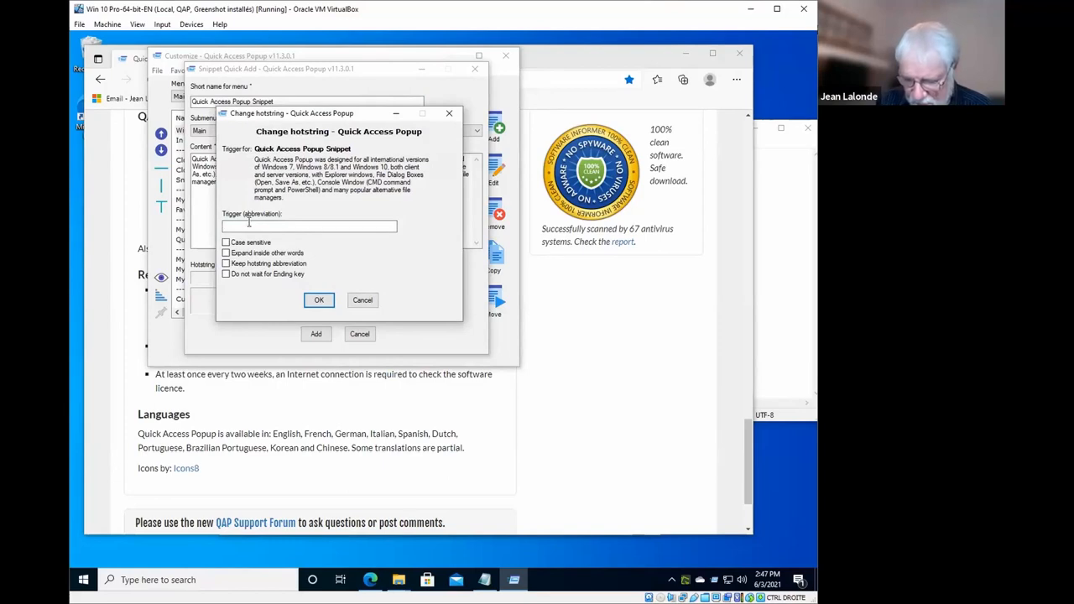
pyautogui.write(':qap')
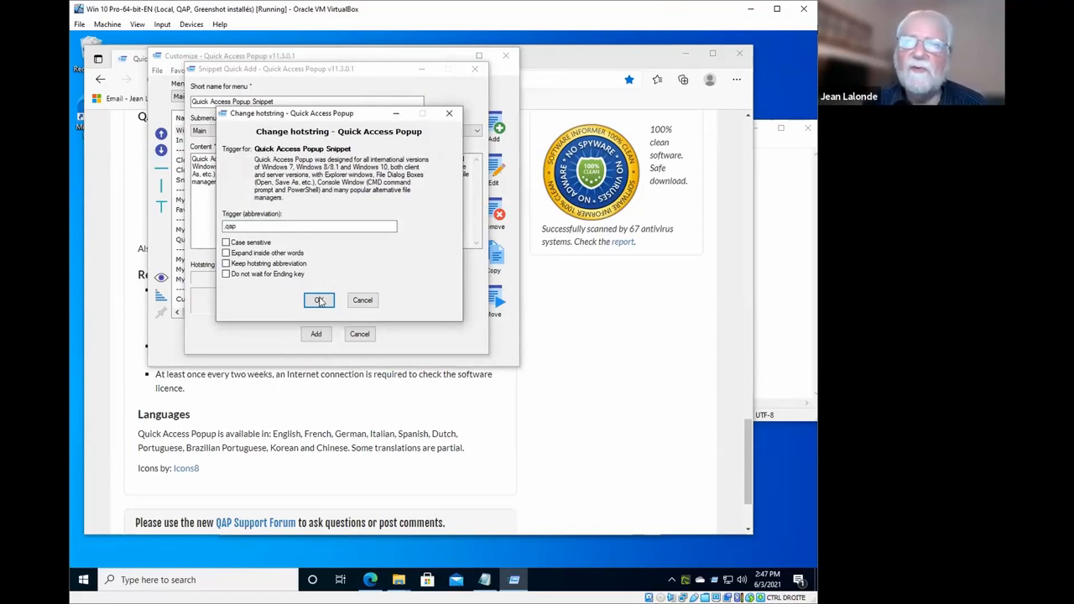
pyautogui.click(319, 300)
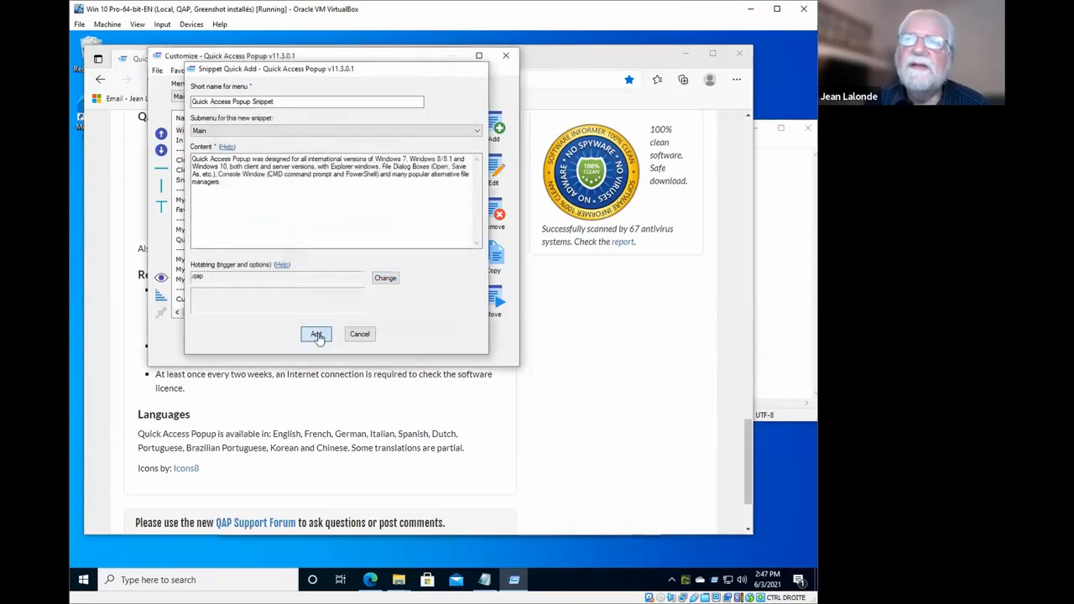
pyautogui.click(316, 334)
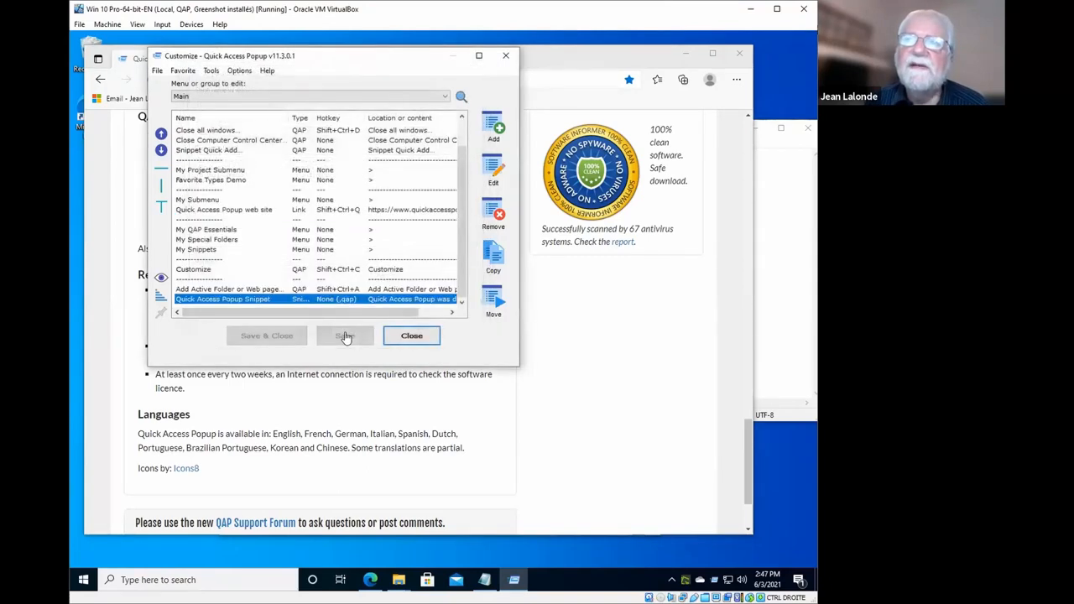
pyautogui.click(345, 335)
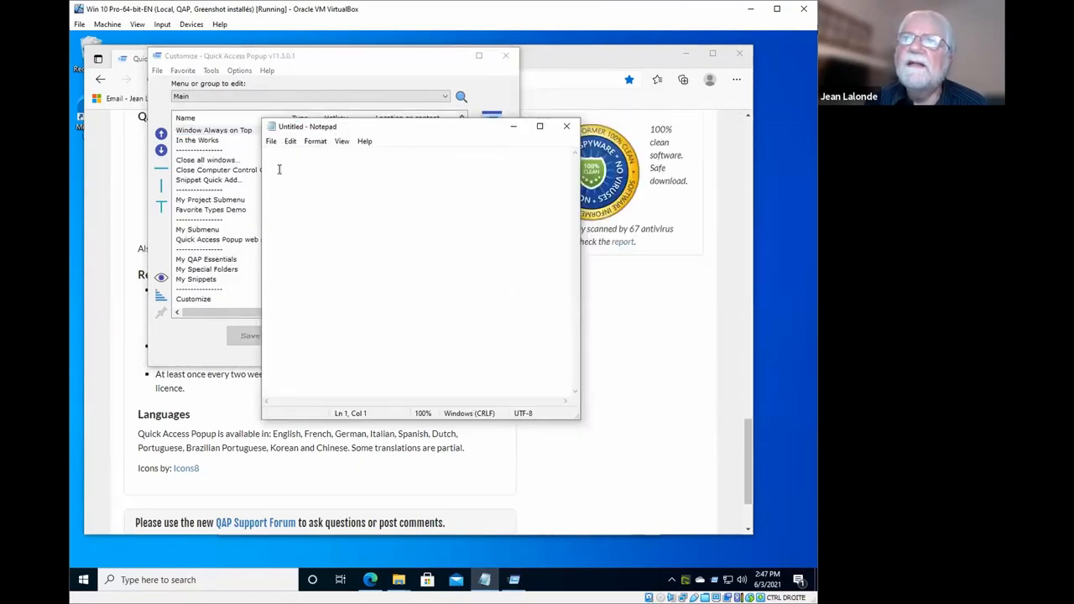
# Type 'as dasdf asf ,qap' in Notepad to expand the Quick Access Popup description
pyautogui.write('as d')
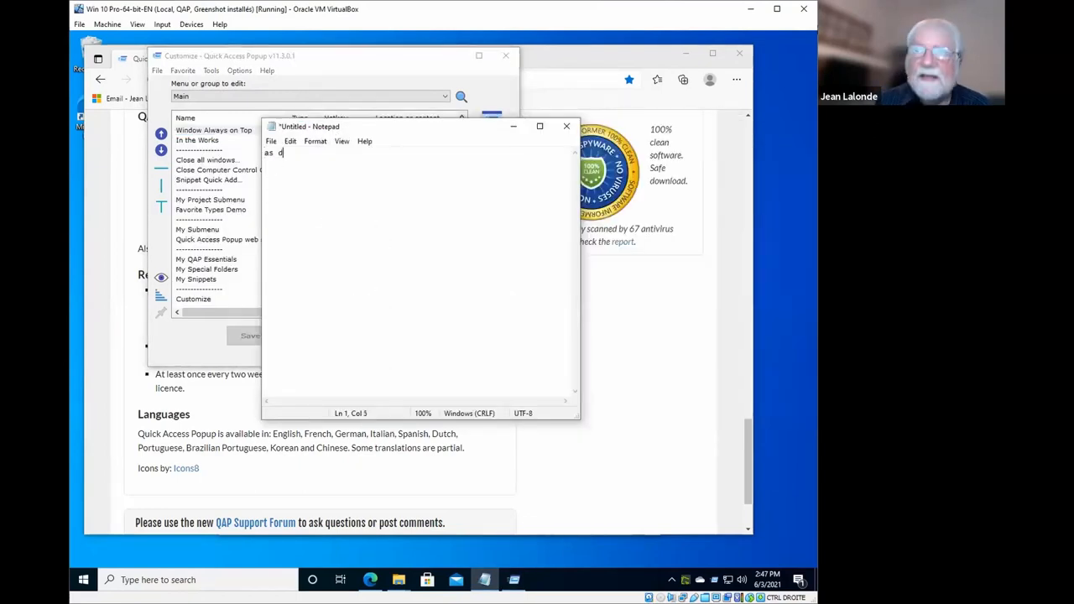
pyautogui.write('asdf asf ,')
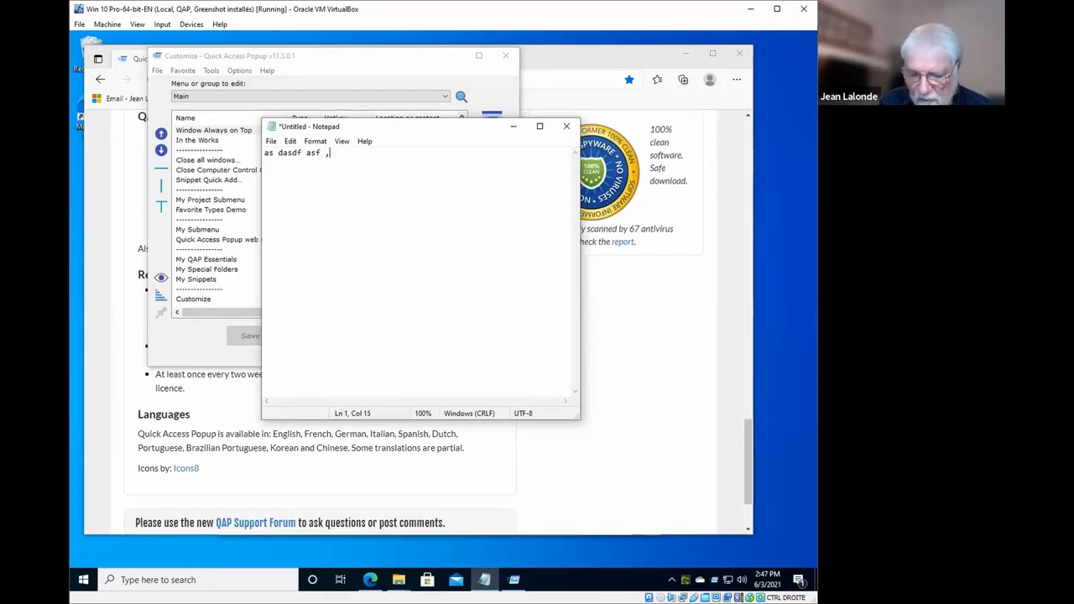
pyautogui.write('qap')
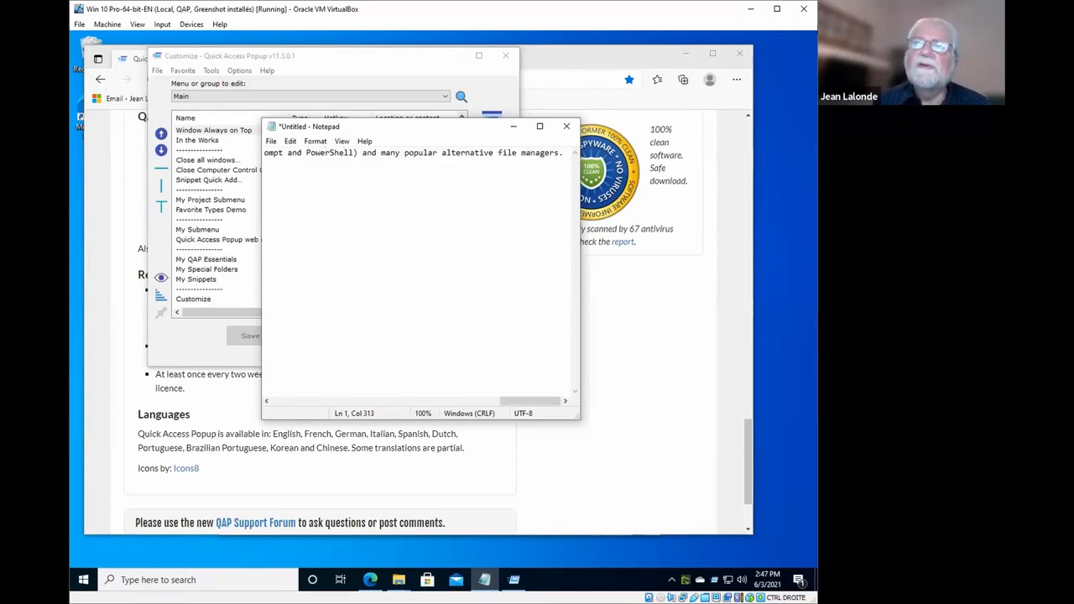
pyautogui.write('as dasdf asf Quick Access Popup was designed for all international')
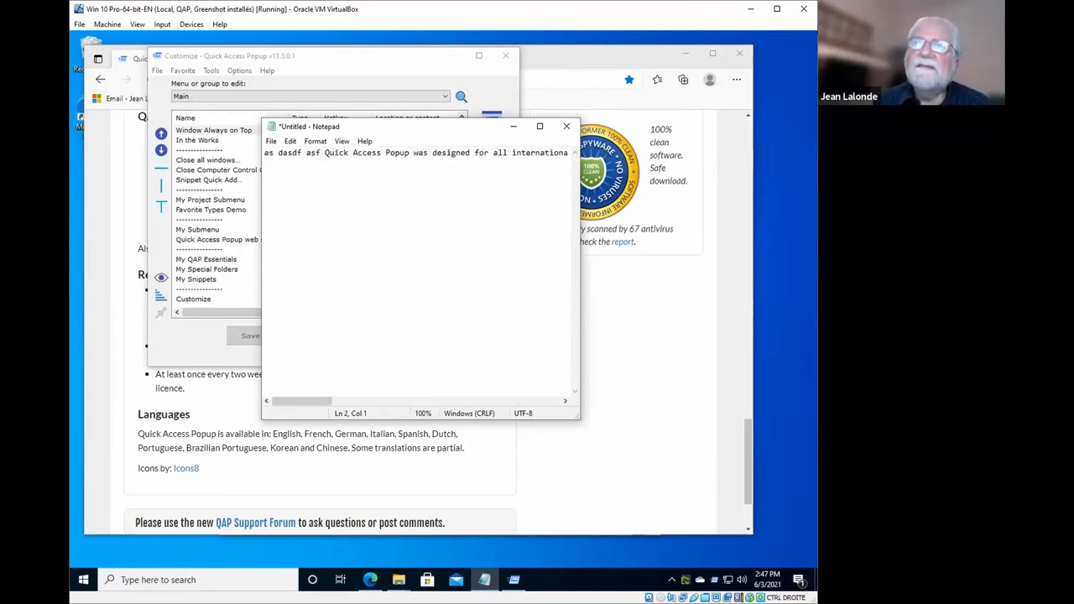
pyautogui.moveTo(325, 153); pyautogui.dragTo(487, 153)
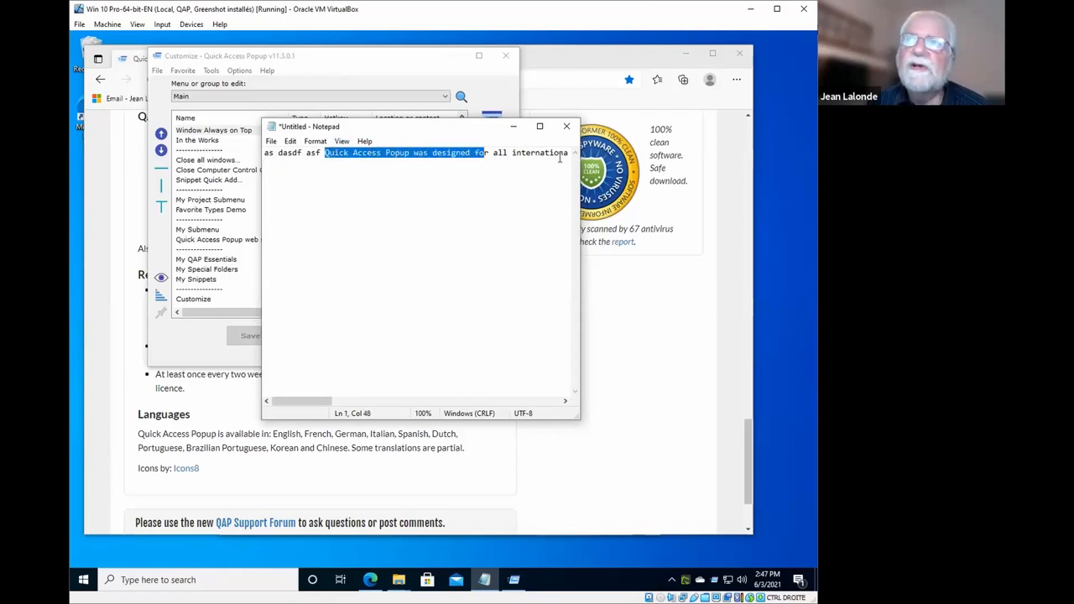
pyautogui.click(293, 197)
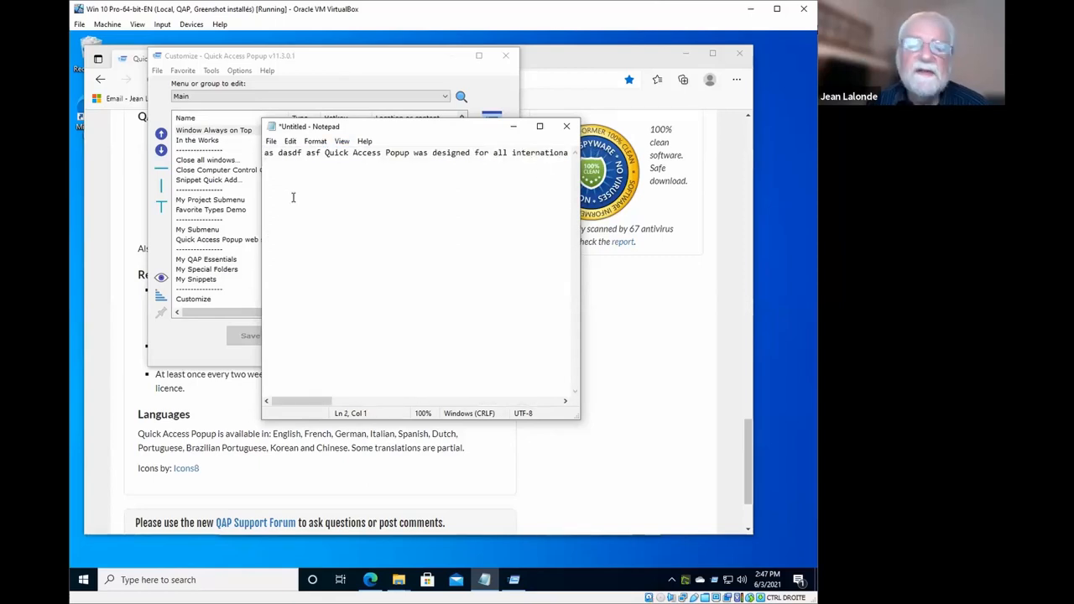
pyautogui.moveTo(208, 236)
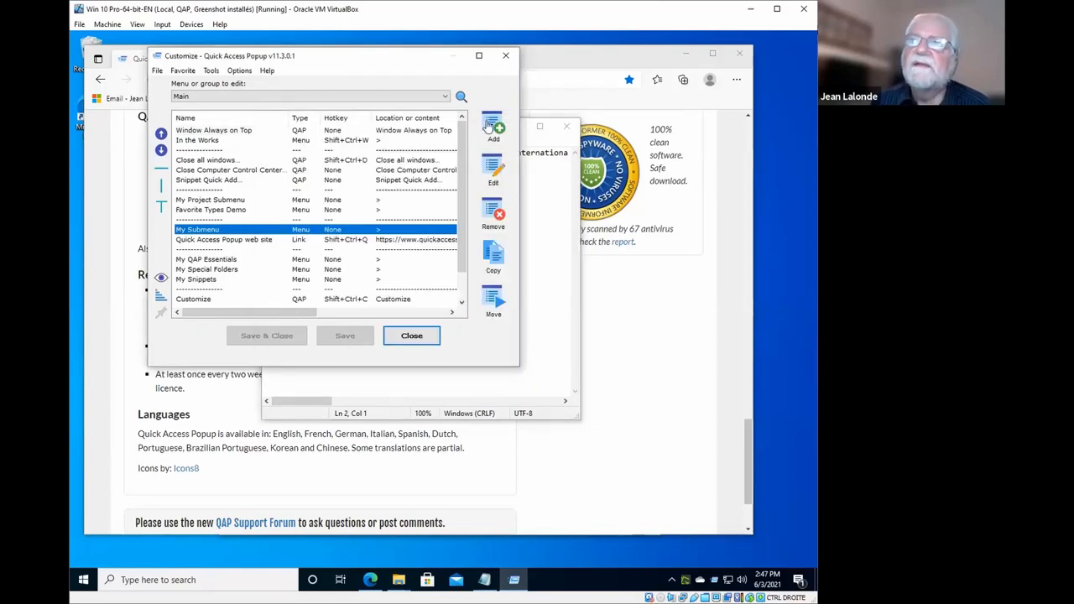
# Add a QAP Feature favorite and expand the Various Utilities feature category
pyautogui.click(492, 122)
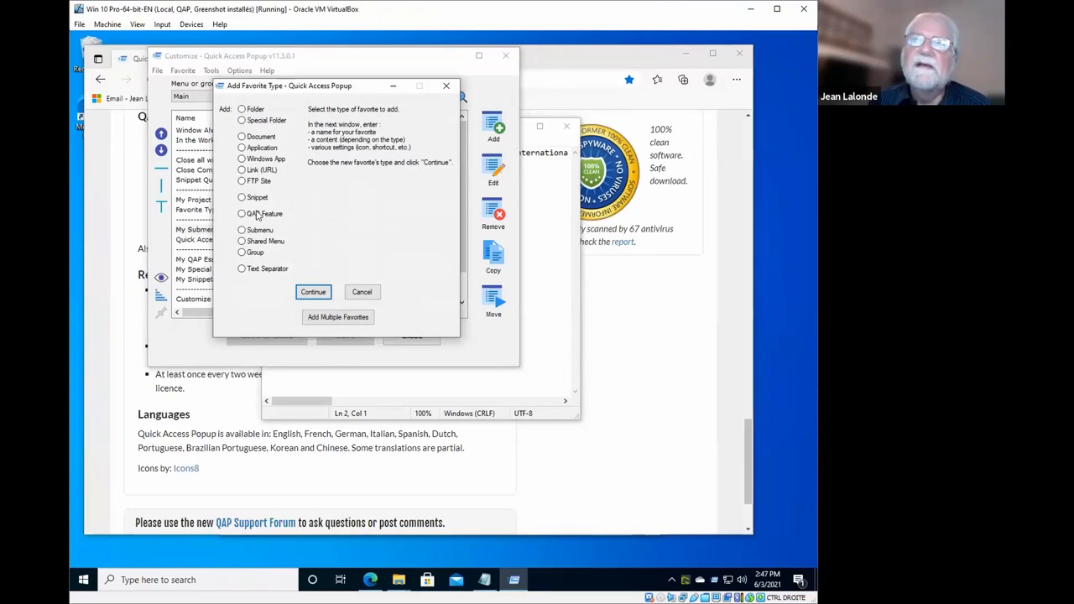
pyautogui.click(362, 292)
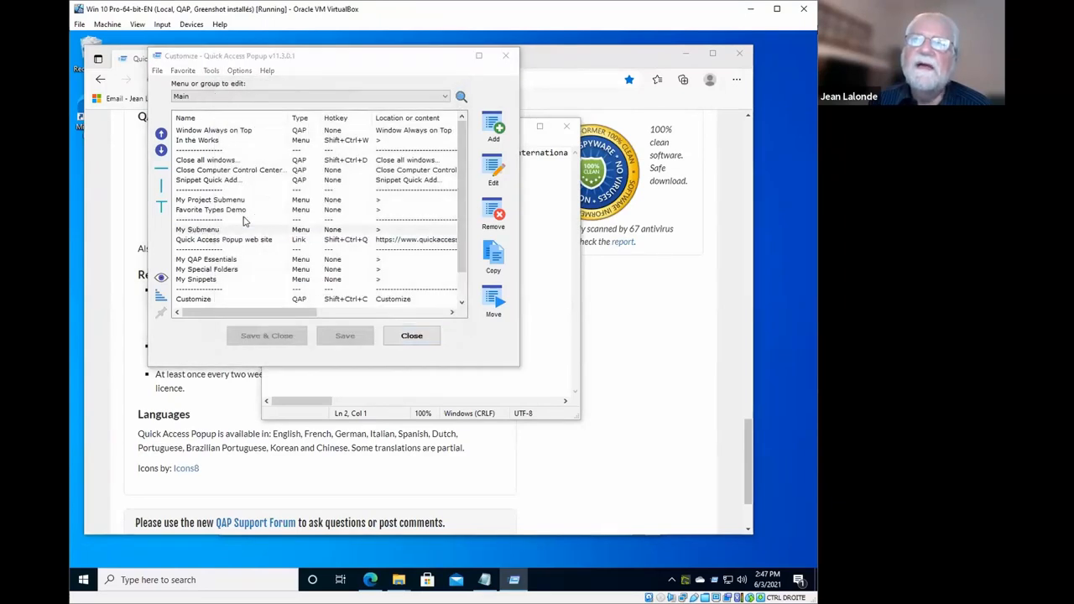
pyautogui.click(493, 126)
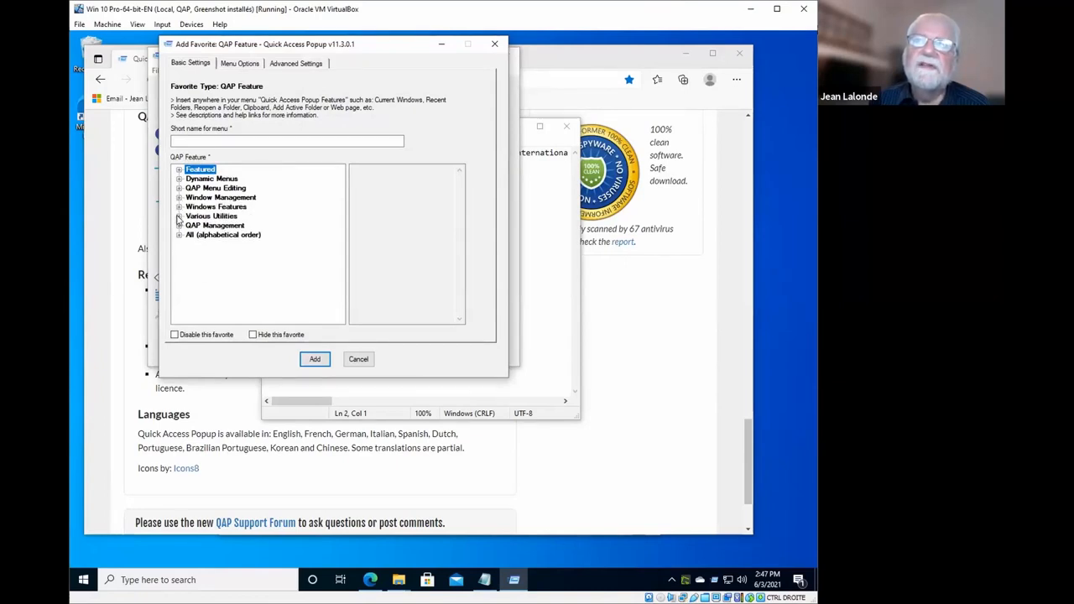
pyautogui.click(179, 216)
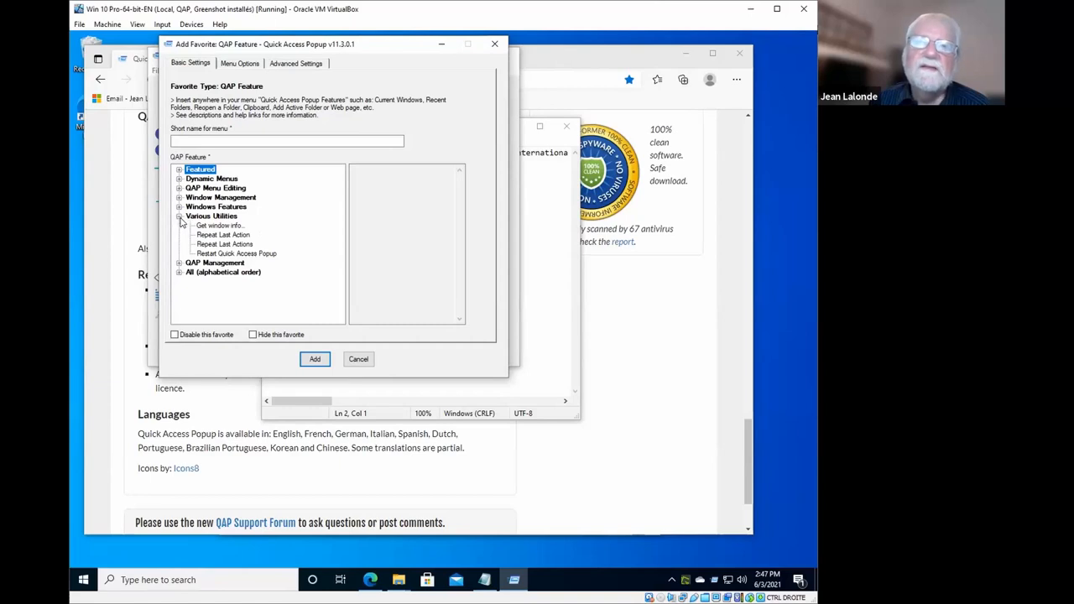